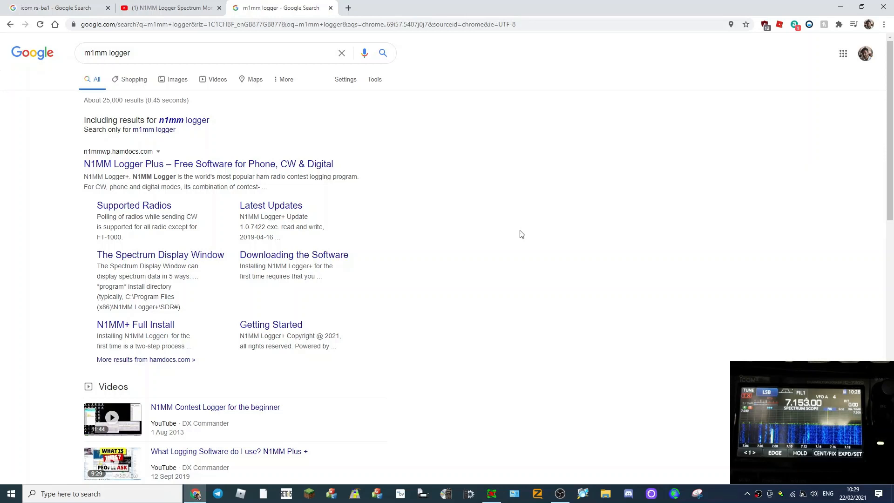
mouse_move(508, 148)
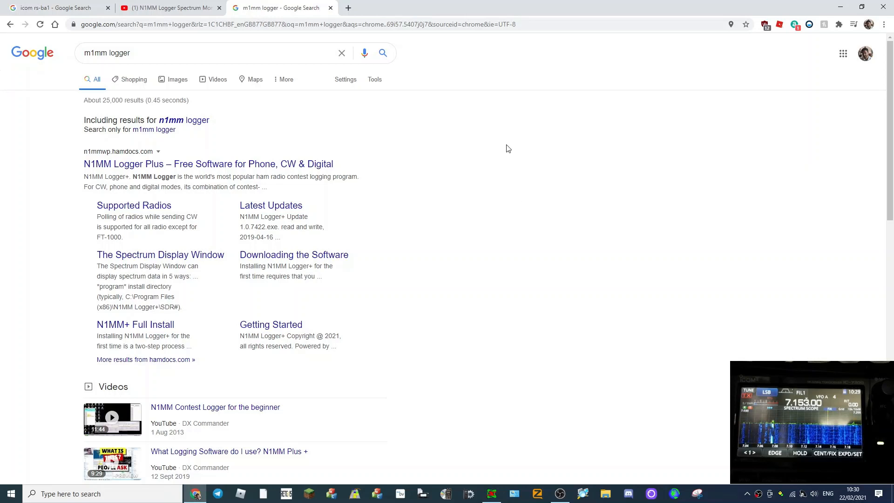
mouse_move(431, 161)
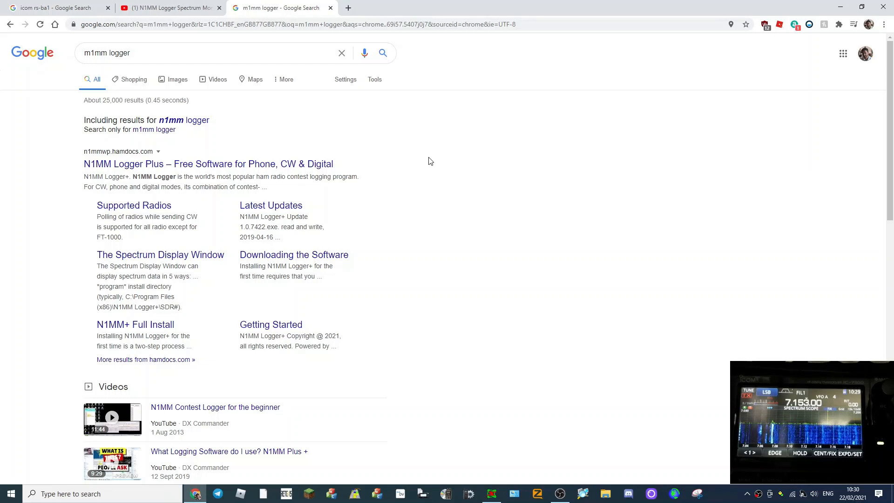
mouse_move(431, 147)
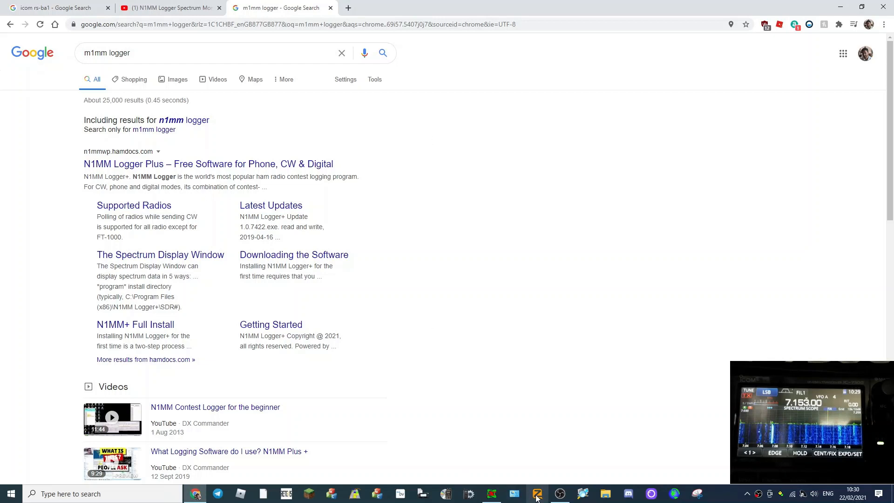
mouse_move(559, 494)
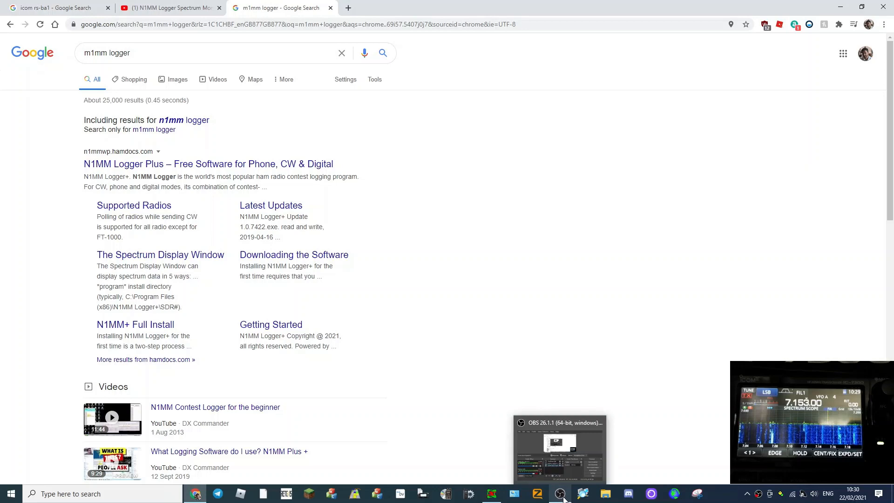
mouse_move(205, 166)
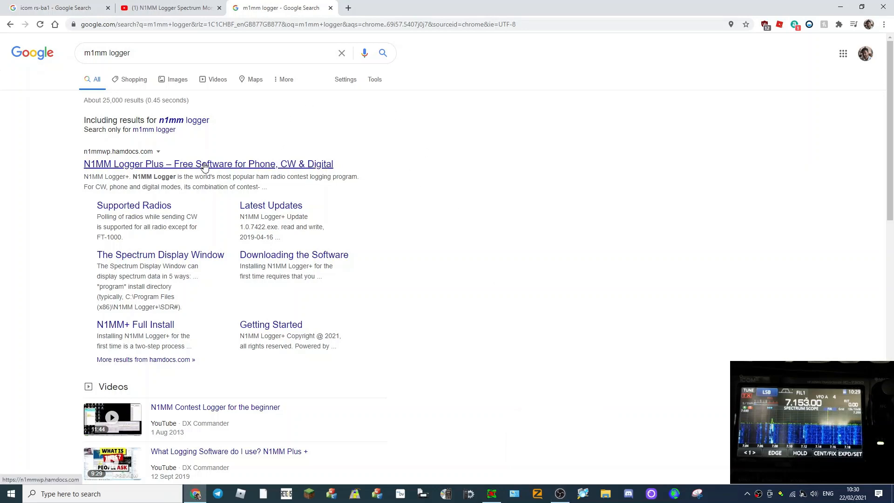
Open the 'N1MM Logger Plus – Free Software' search result and read its homepage introduction.
left_click(205, 164)
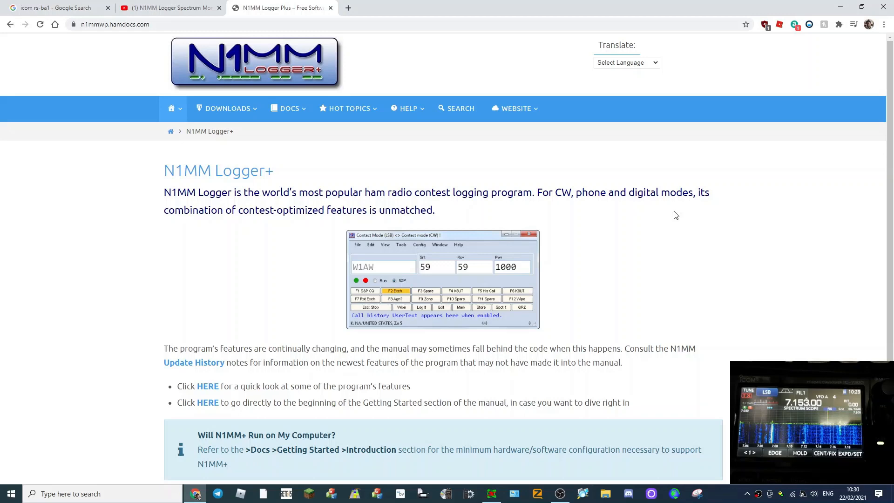
mouse_move(719, 240)
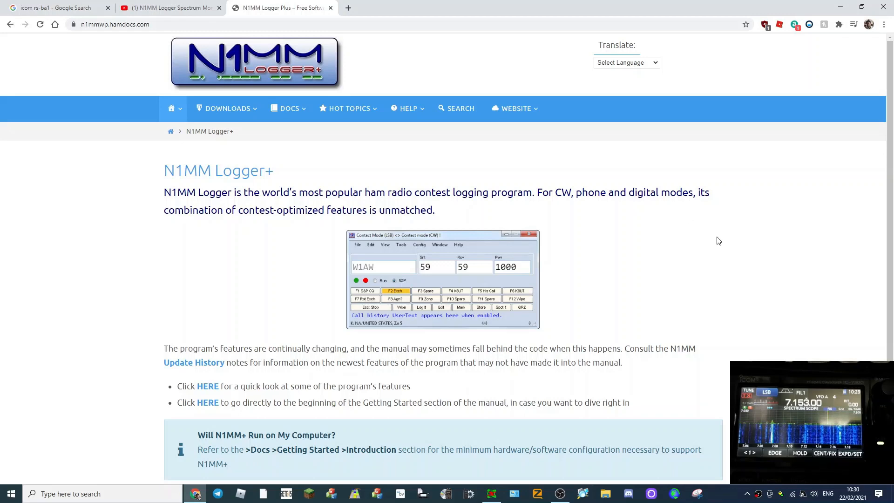
mouse_move(746, 240)
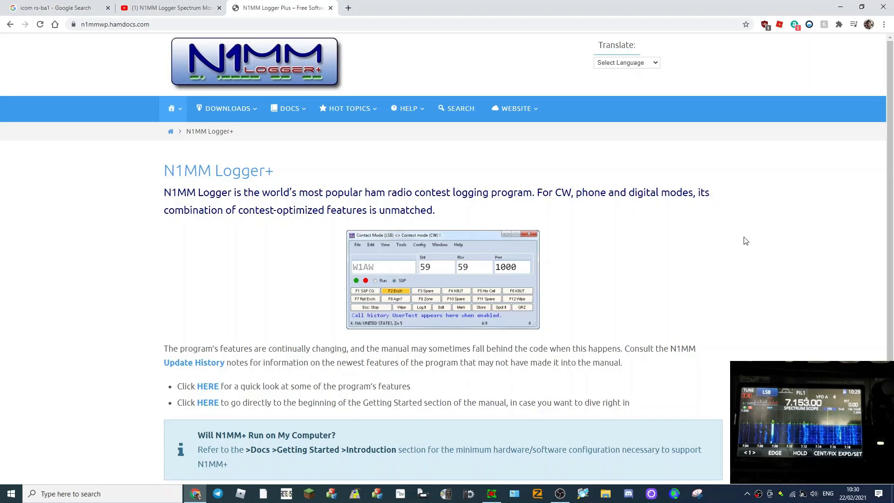
scroll("down", 3)
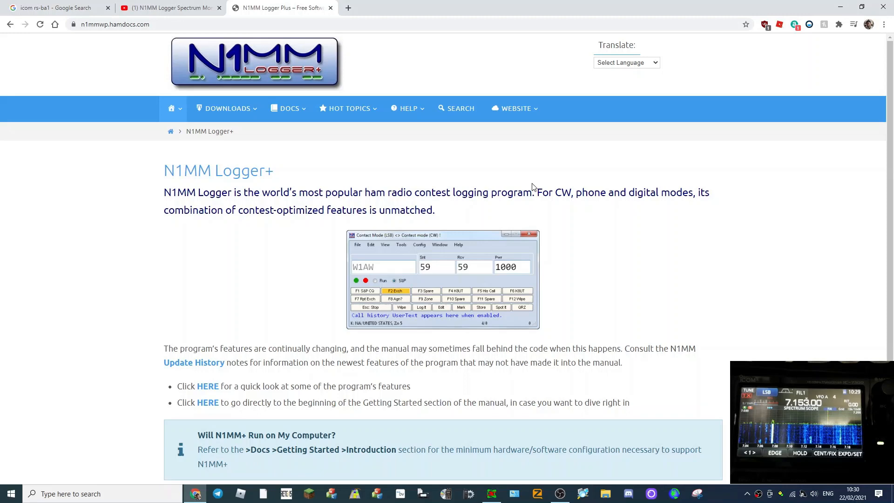
mouse_move(10, 494)
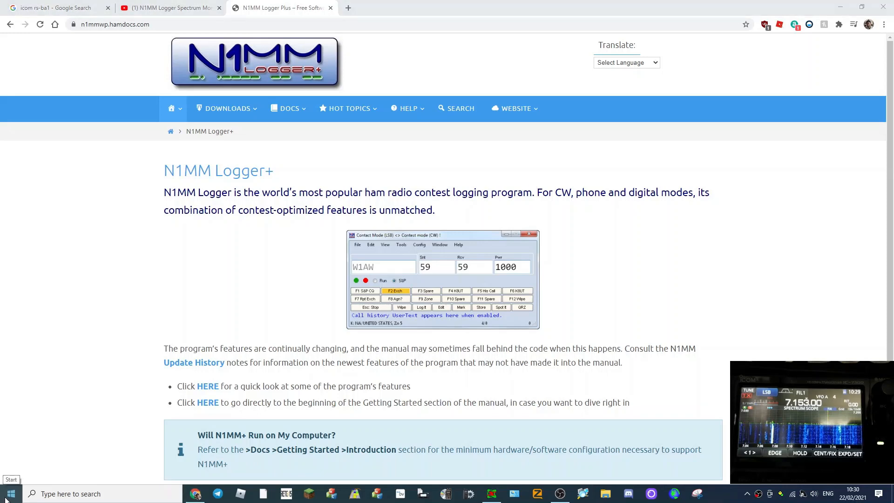
right_click(8, 493)
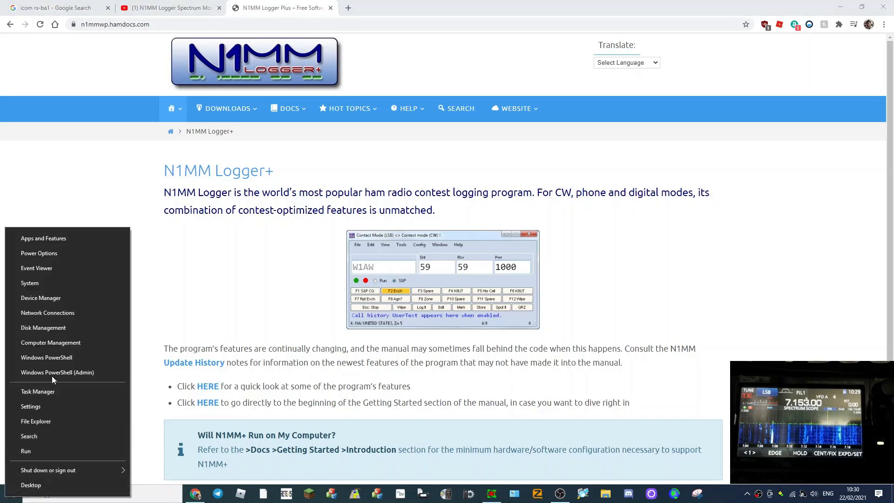
mouse_move(134, 486)
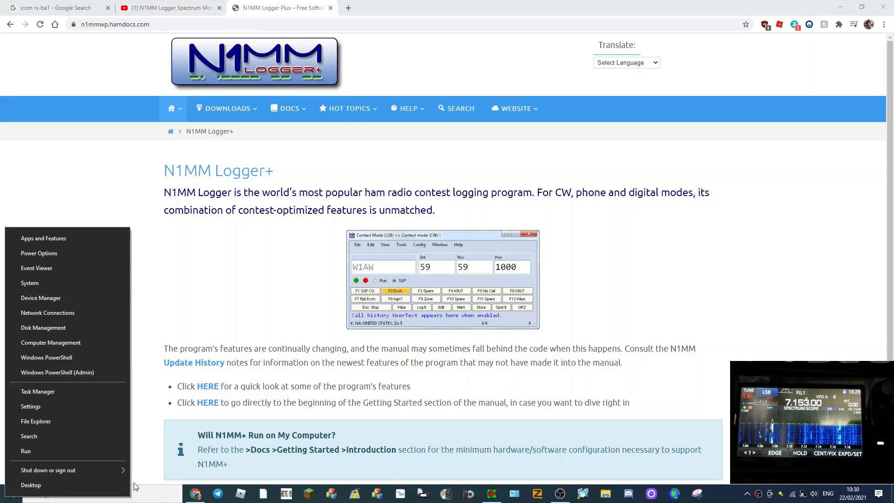
left_click(43, 302)
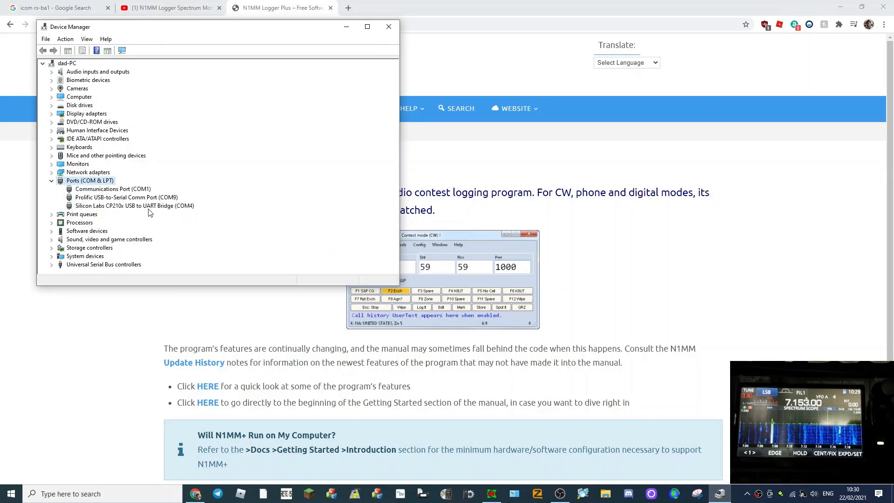
mouse_move(348, 25)
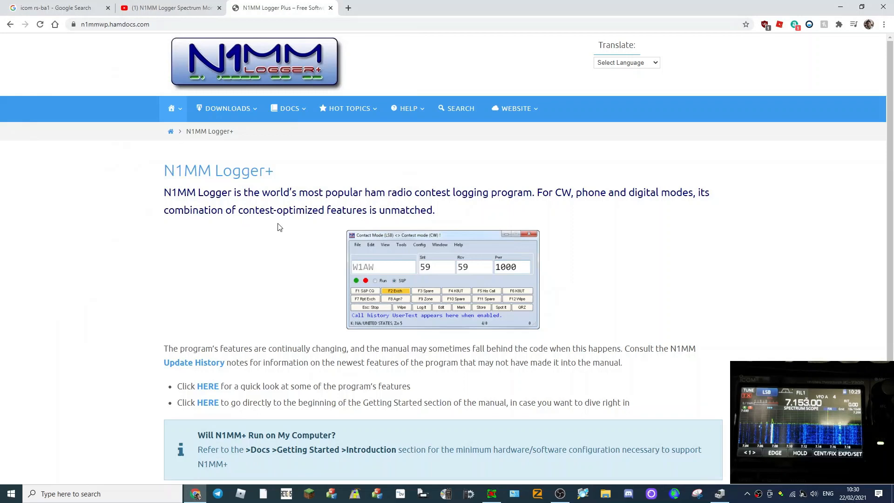
Browse Downloads > Most Popular and start the FullInstaller 1.0.7711 download.
left_click(227, 108)
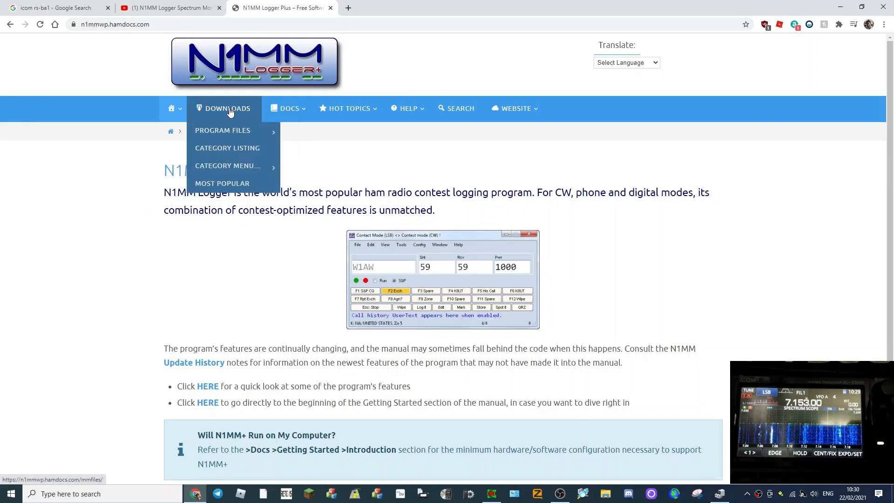
mouse_move(217, 127)
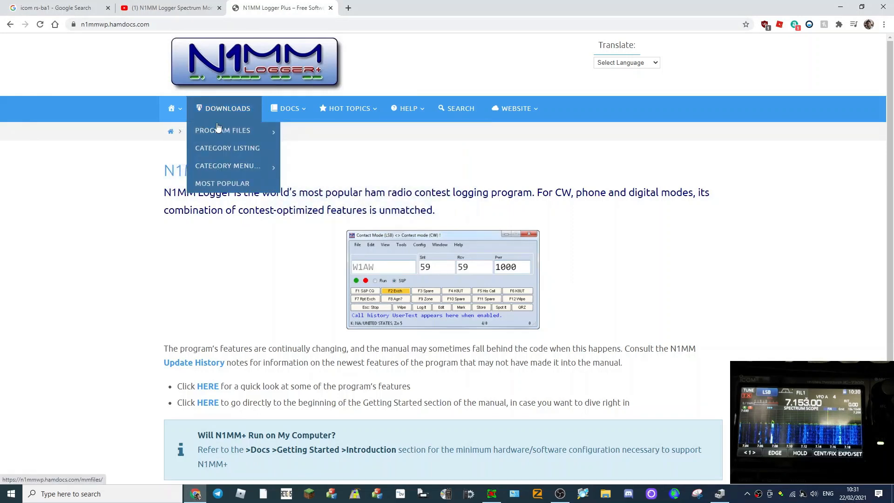
left_click(222, 184)
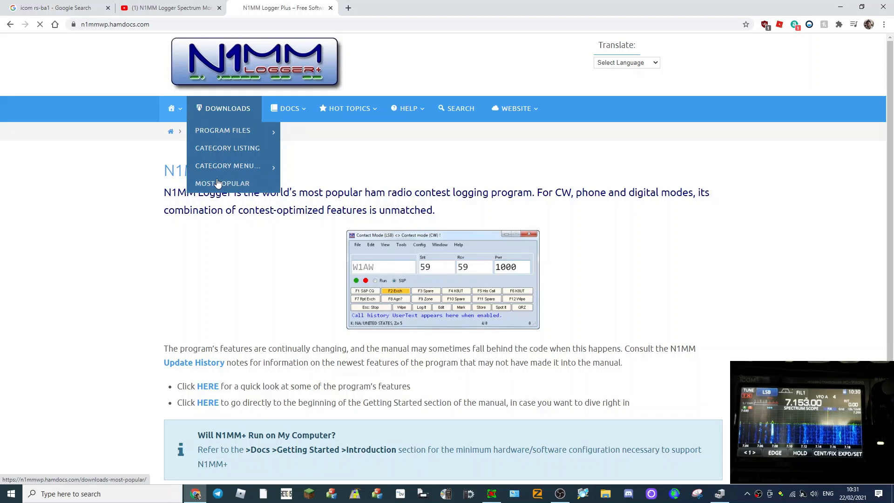
left_click(222, 183)
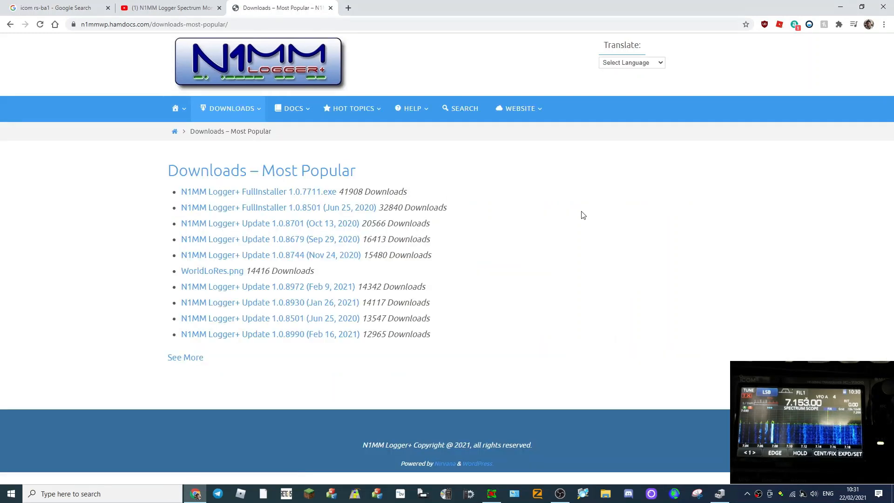
mouse_move(305, 196)
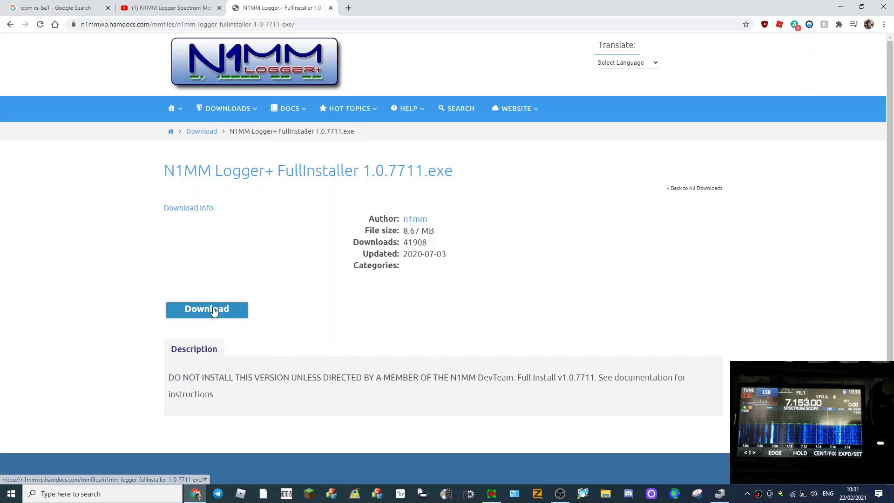
left_click(206, 309)
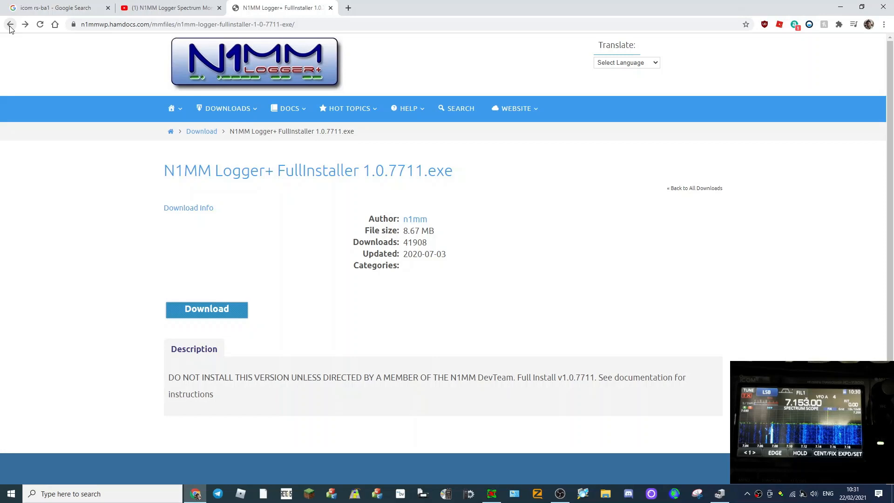
Go back and explore the experimental versions downloads before returning to Google results.
left_click(227, 108)
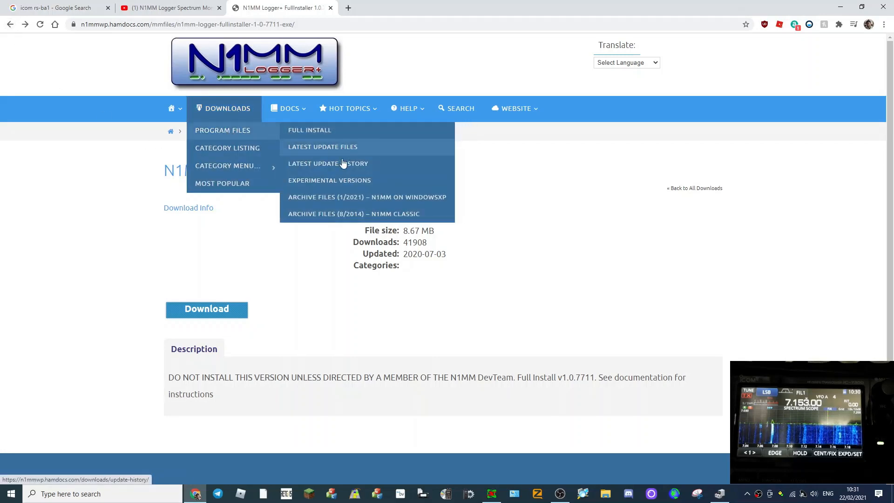
mouse_move(340, 180)
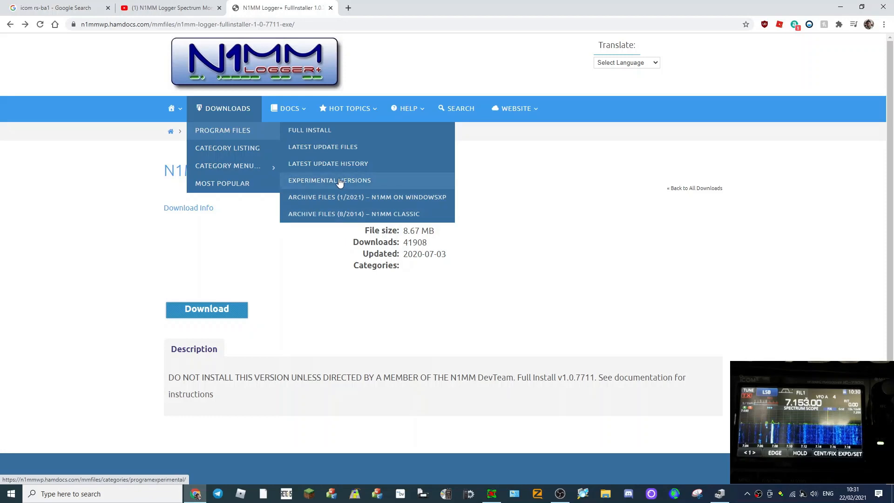
left_click(330, 180)
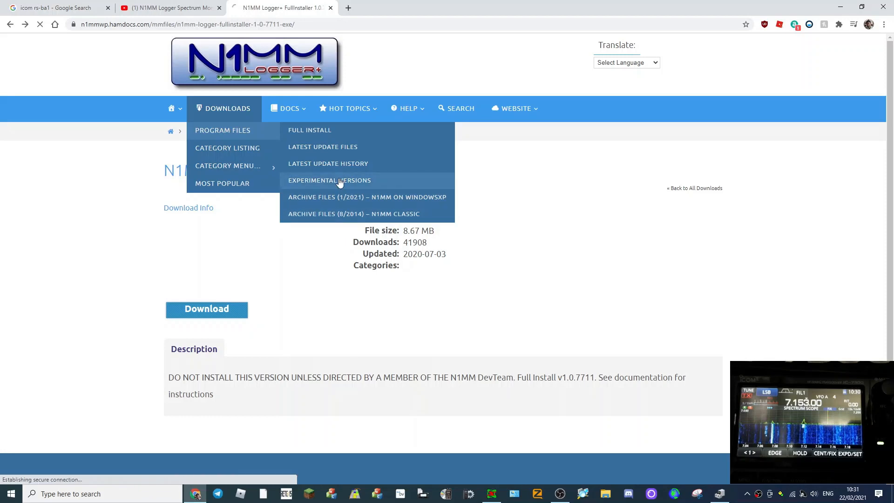
left_click(328, 180)
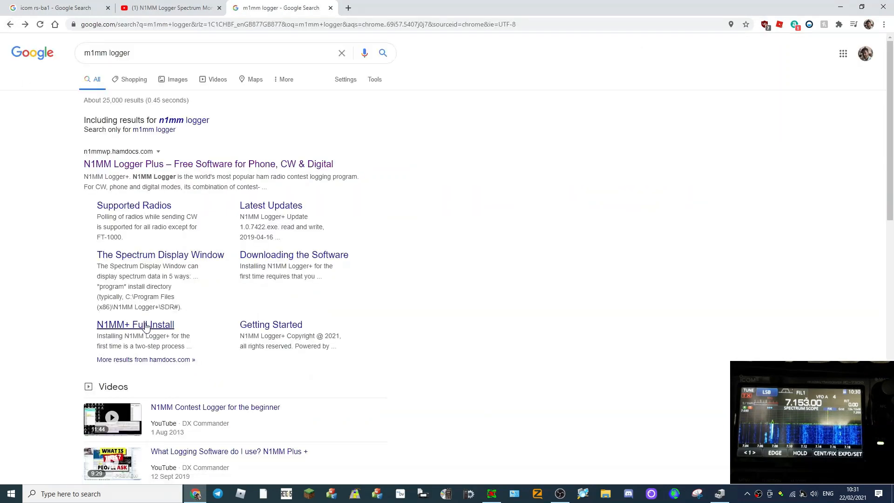
Navigate from the Full Install page to the Full Installer 1.0.8954 download entry.
left_click(135, 324)
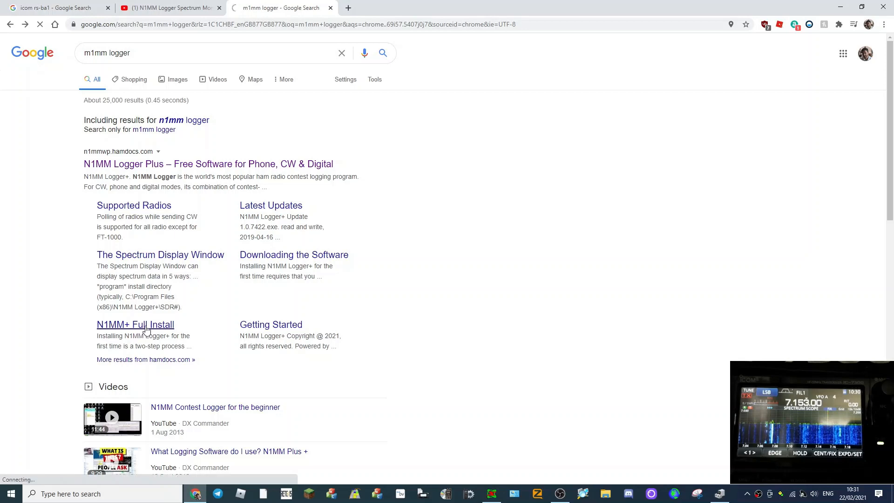
left_click(135, 324)
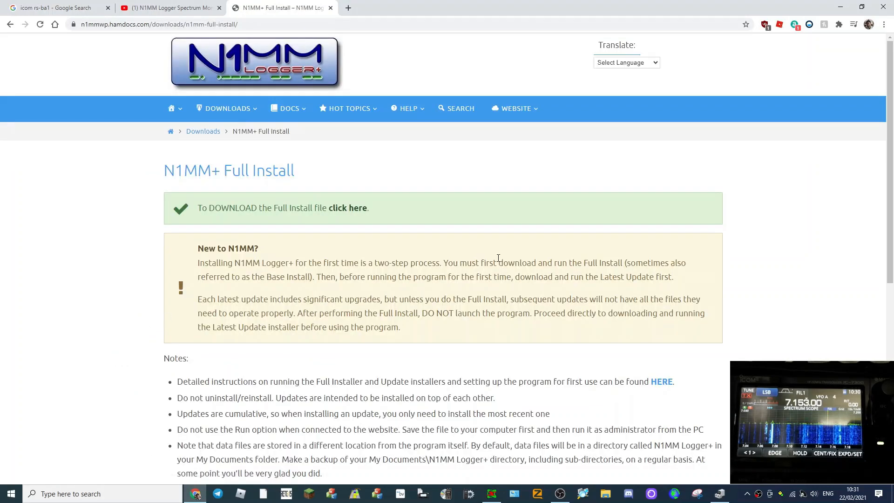
left_click(348, 208)
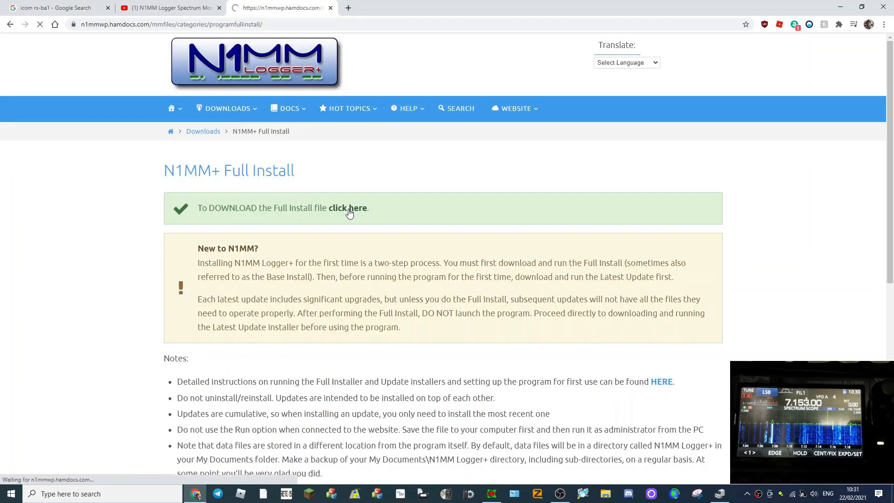
left_click(348, 208)
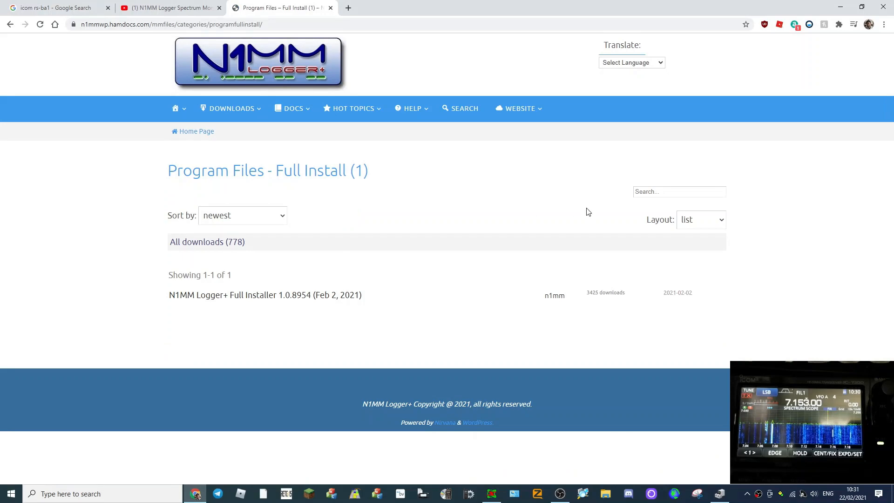
mouse_move(333, 297)
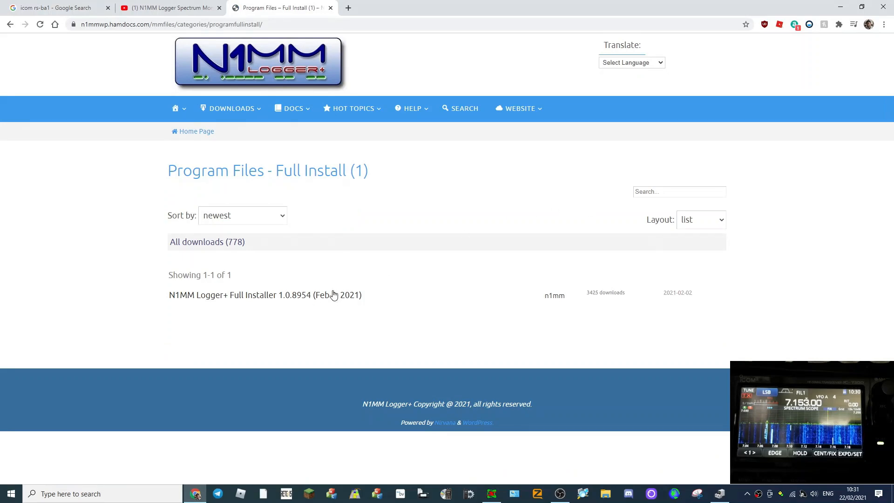
mouse_move(556, 297)
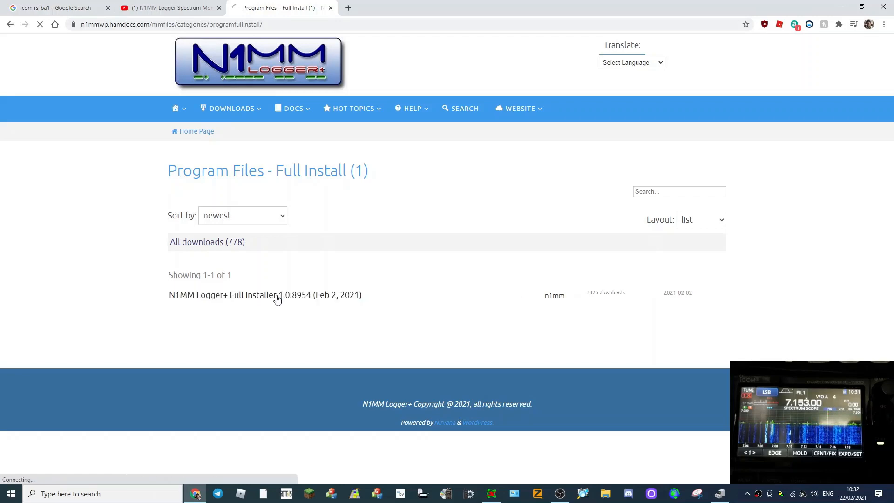
left_click(270, 295)
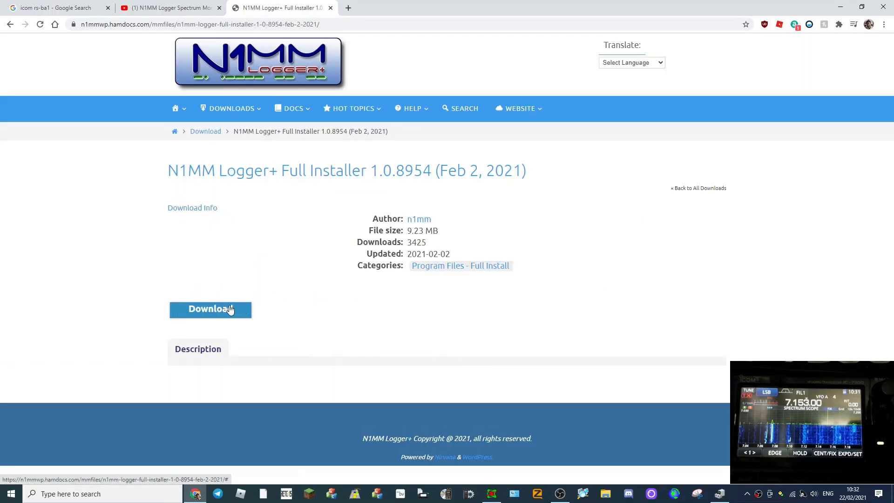
Download the Full Installer 1.0.8954 and keep it despite Chrome's harmful file warning.
left_click(207, 309)
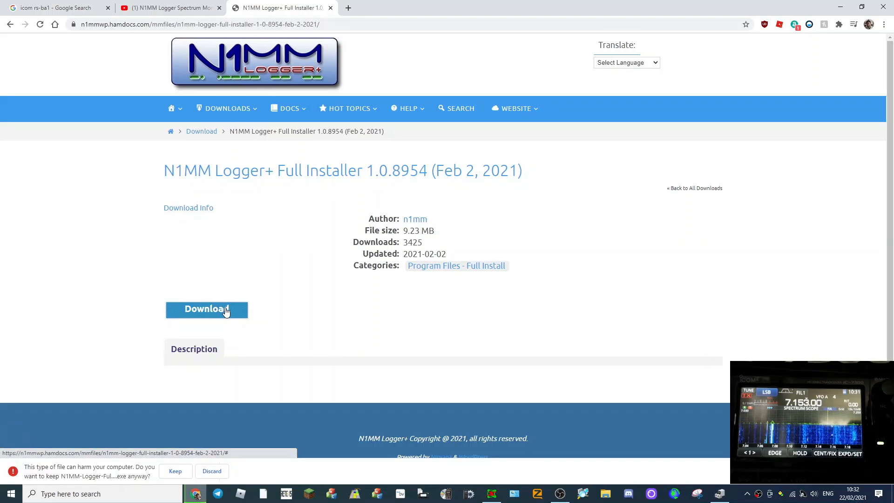
left_click(175, 471)
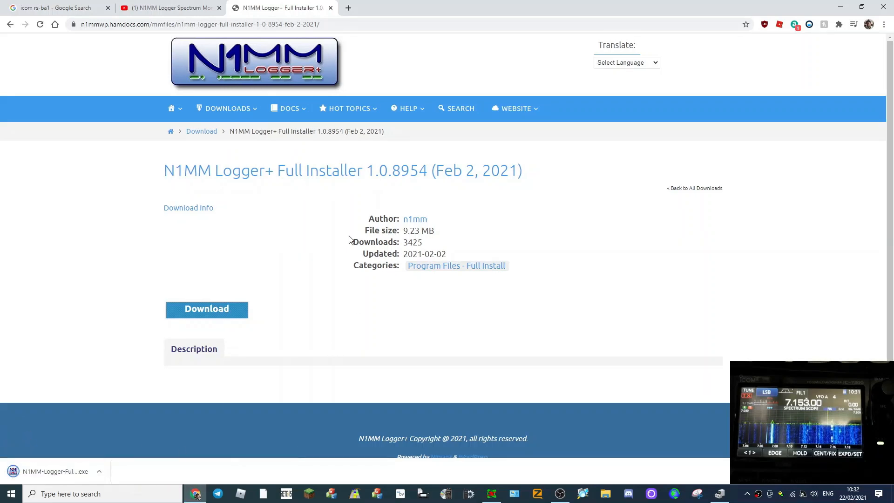
Install N1MM Logger+ 1.0.8954 with default components and folder, finishing with reboot checked.
left_click(54, 472)
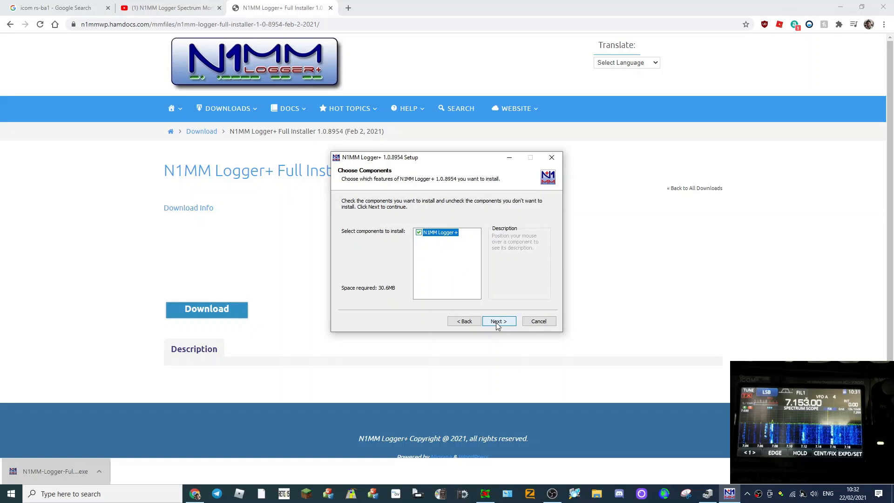
left_click(499, 321)
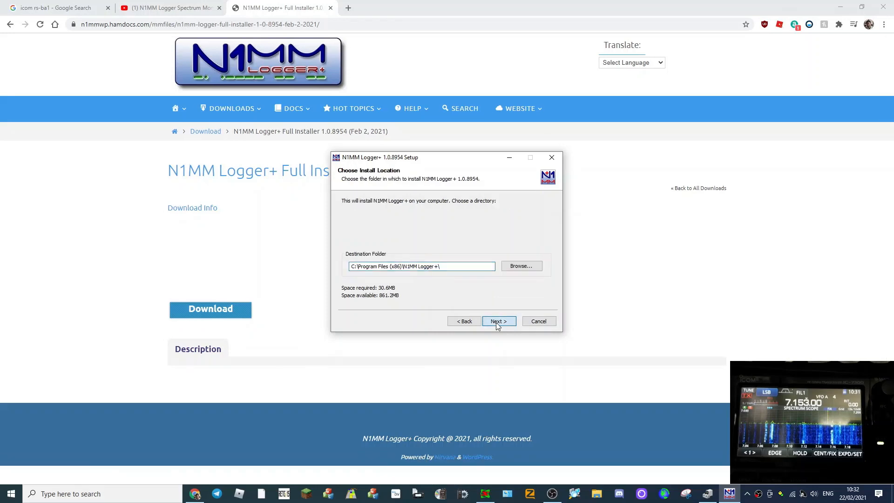
left_click(498, 320)
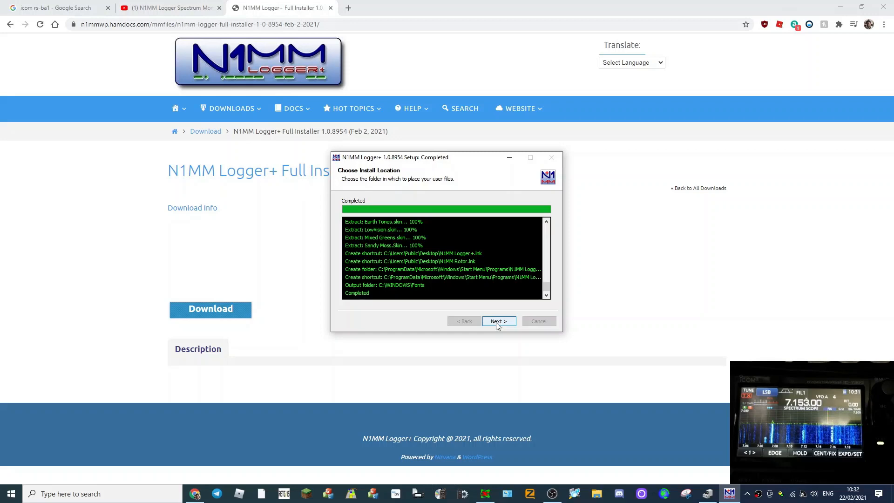
left_click(498, 321)
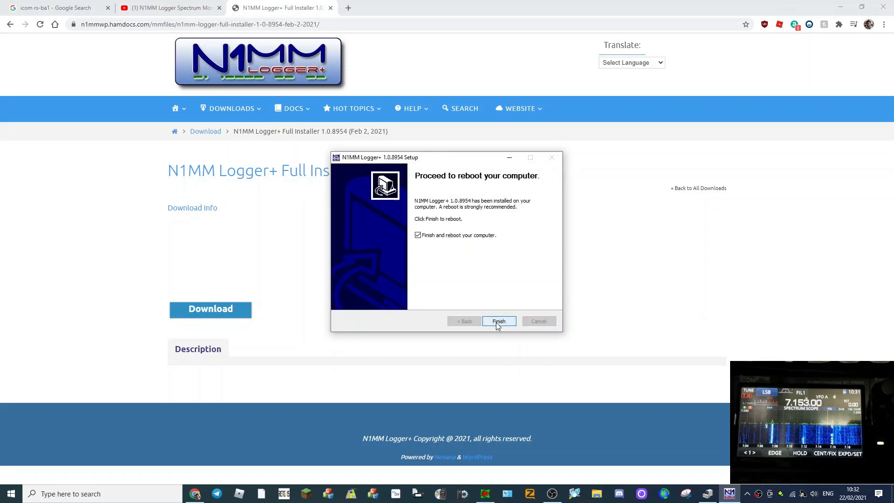
left_click(498, 321)
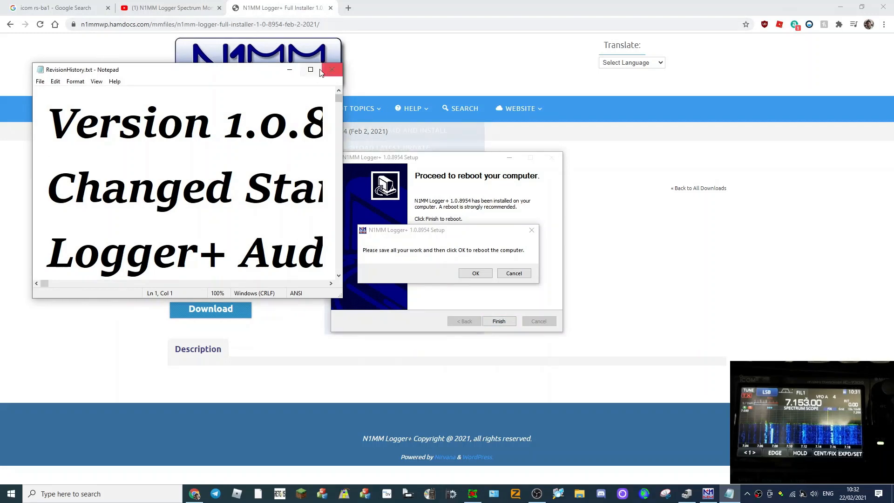
mouse_move(310, 69)
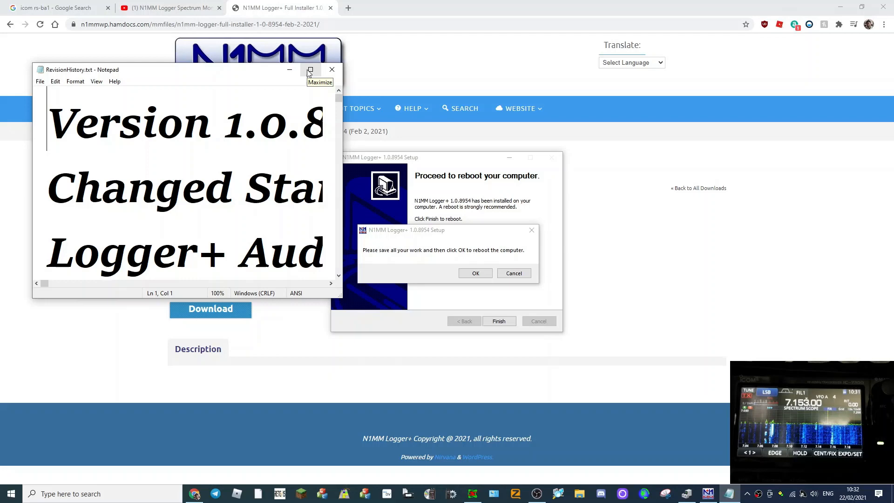
Maximize RevisionHistory.txt in Notepad and scroll through the 1.0.8954 version notes.
left_click(311, 69)
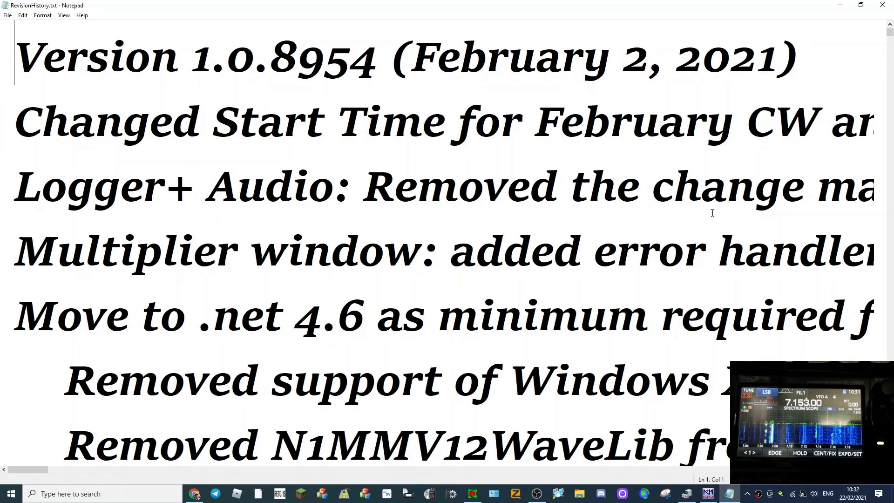
mouse_move(640, 235)
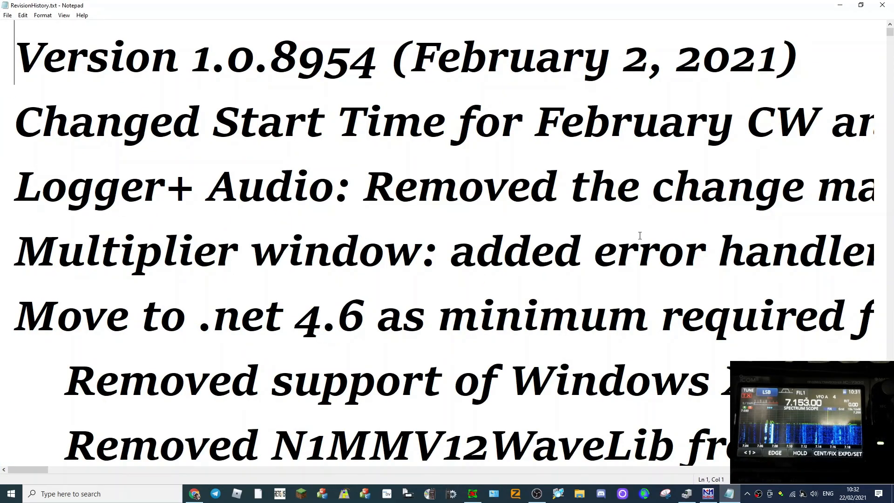
mouse_move(558, 201)
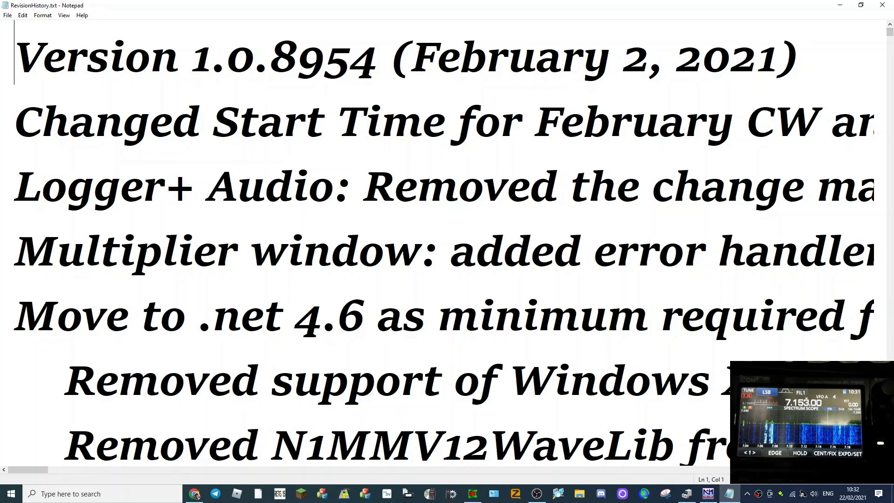
scroll("down", 3)
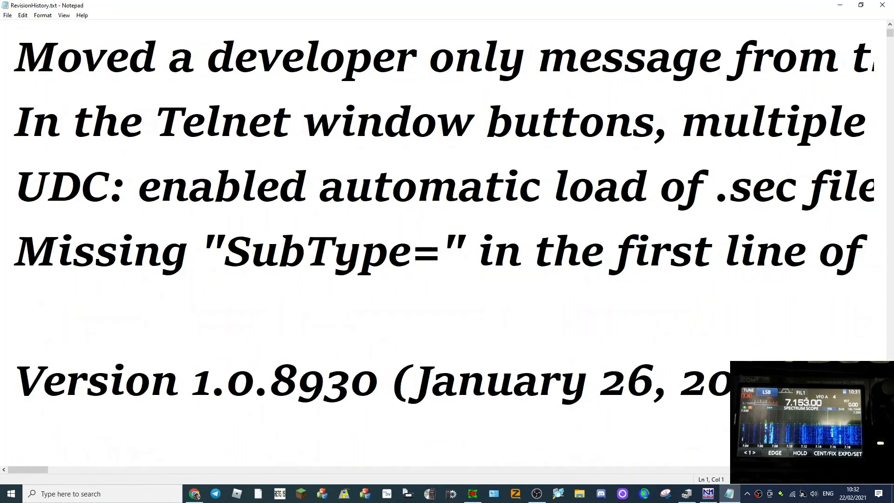
scroll("down", 3)
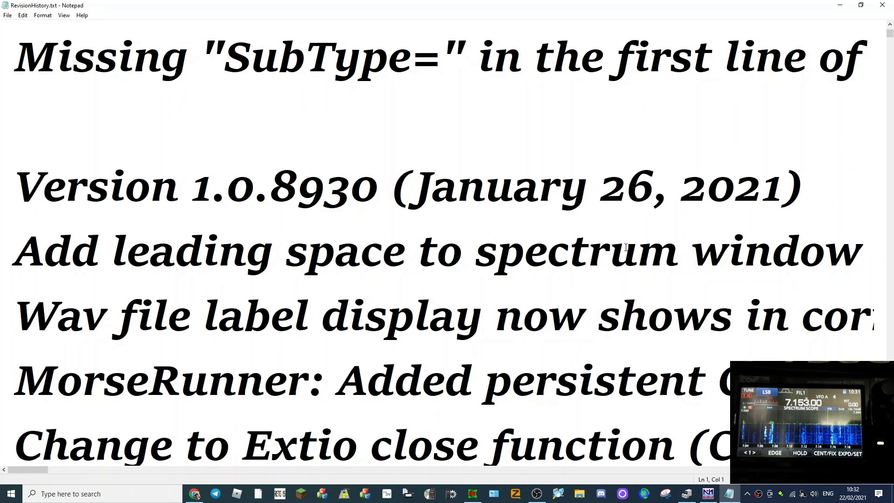
scroll("down", 3)
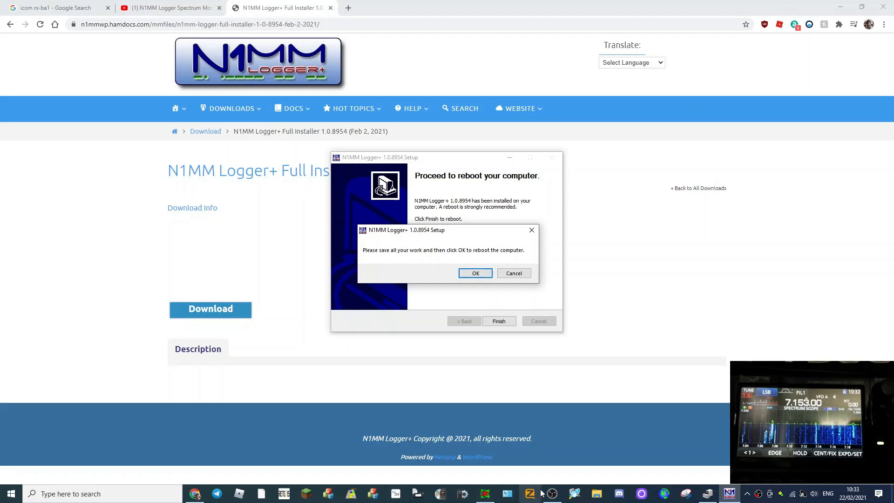
Bring up OBS Studio and stop the ongoing screen recording.
left_click(552, 493)
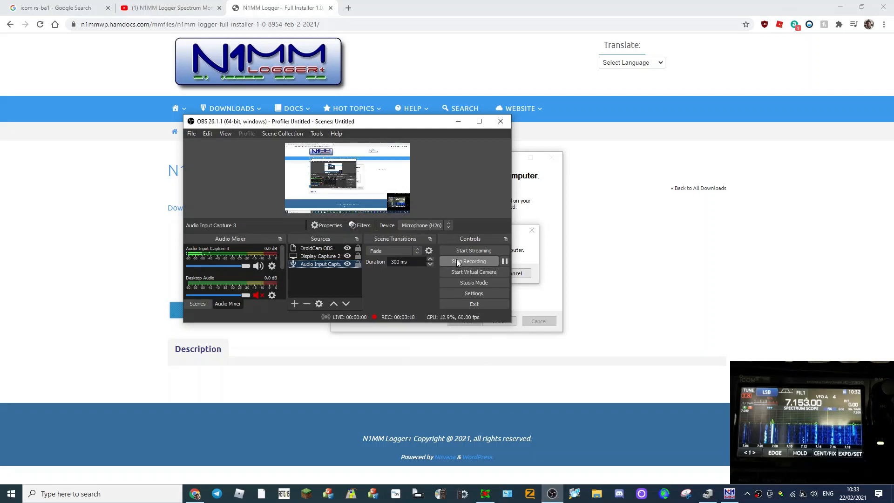
left_click(469, 261)
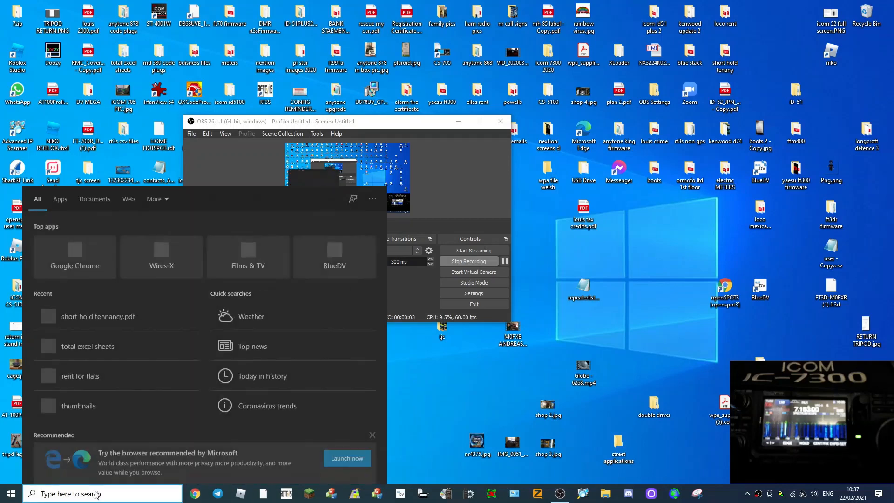
Launch N1MM Logger+ and accept the Anonymous User Data Collection prompt with OK.
type("new vide0")
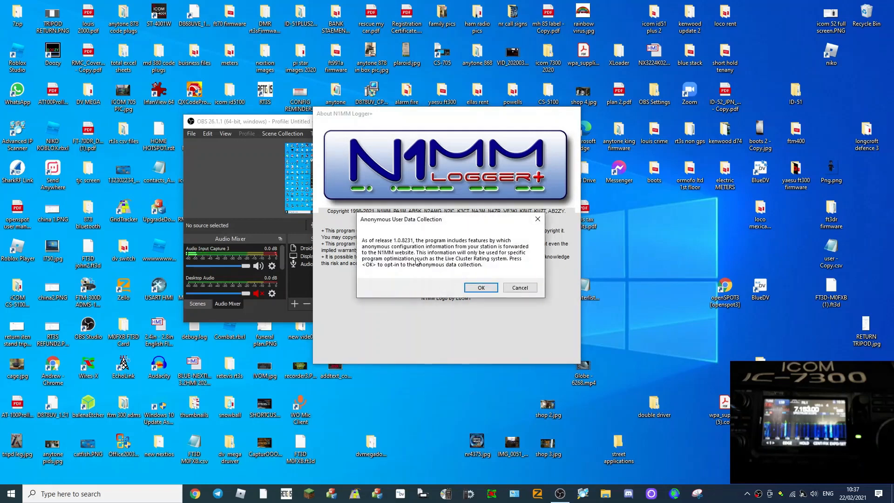
mouse_move(448, 266)
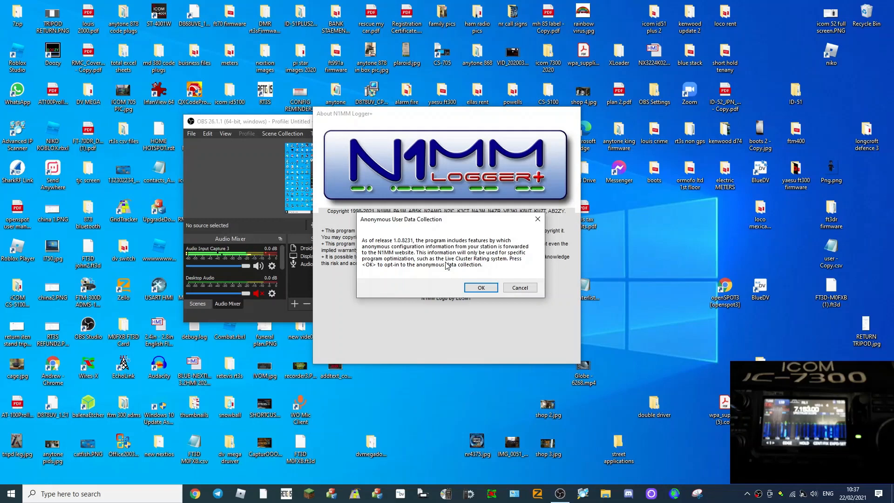
mouse_move(464, 271)
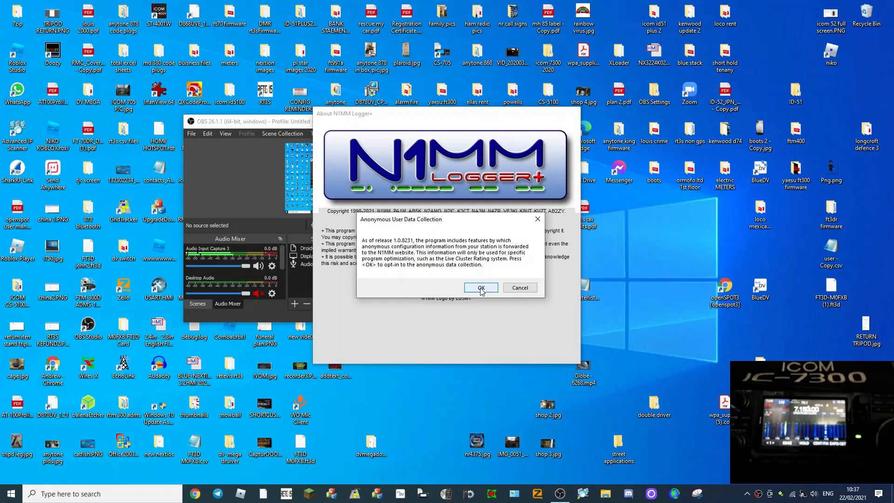
left_click(480, 287)
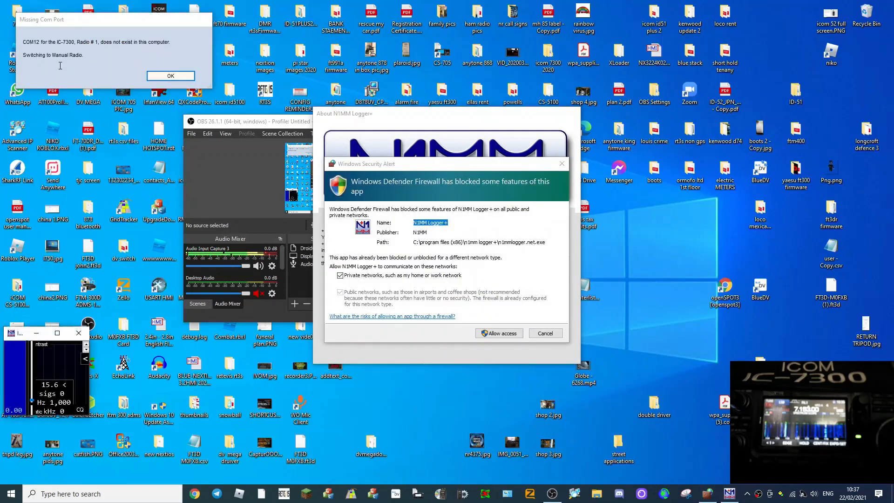
mouse_move(62, 45)
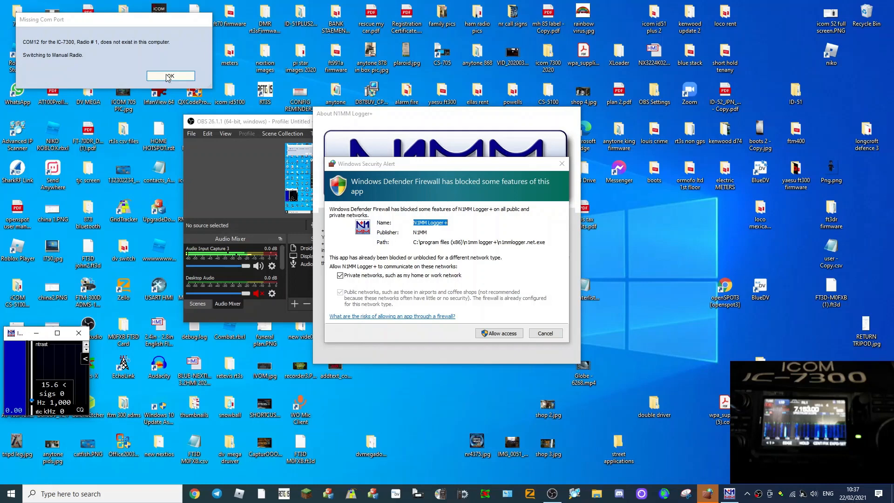
Acknowledge the missing COM12 notice and allow N1MM Logger+ through the firewall on private networks.
left_click(172, 76)
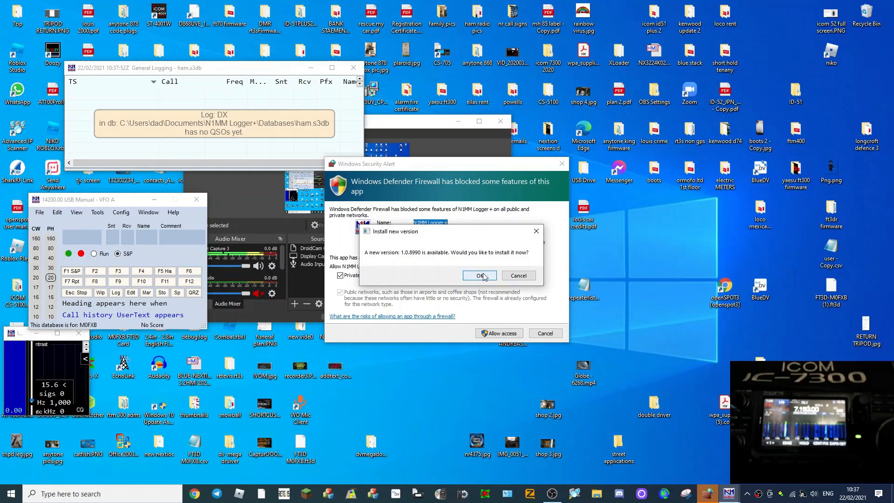
left_click(480, 275)
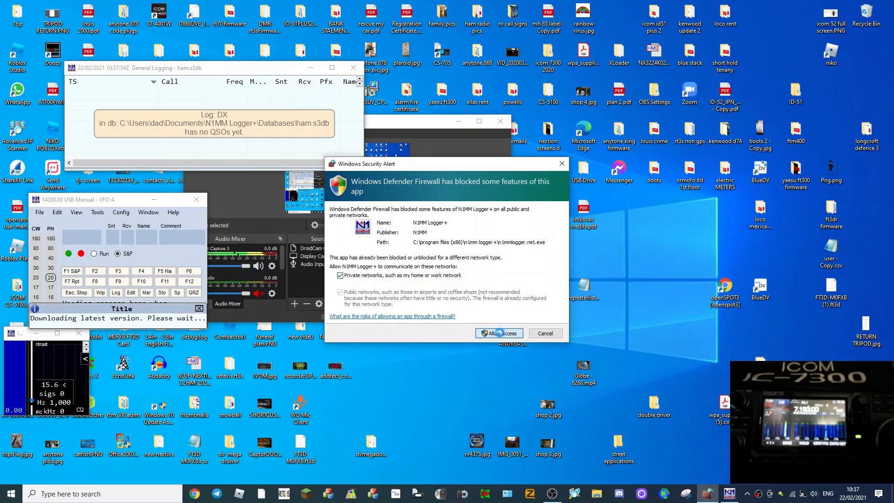
left_click(498, 332)
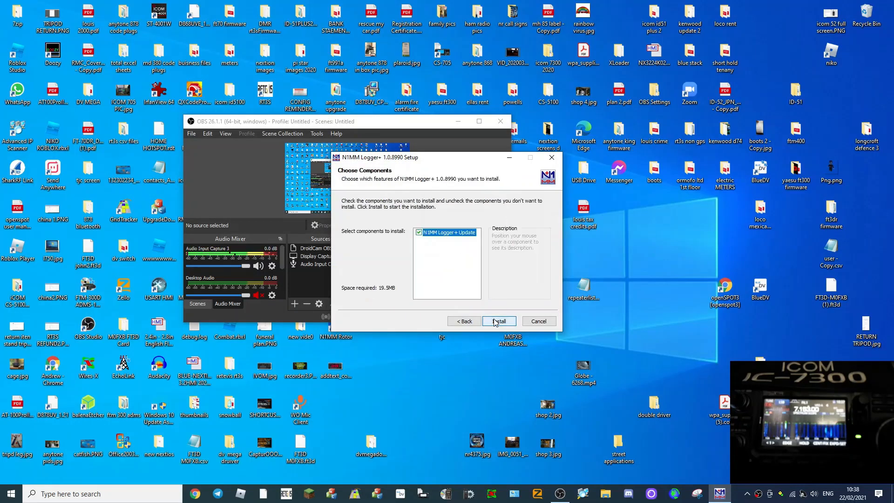
Install the 1.0.8990 update, relaunch the logger, dismiss the COM12 warning and maximize the log window.
left_click(498, 321)
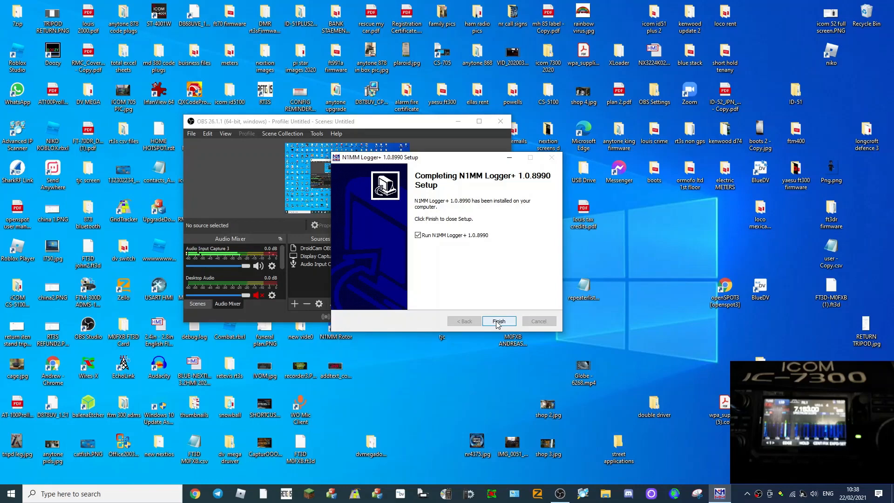
left_click(499, 320)
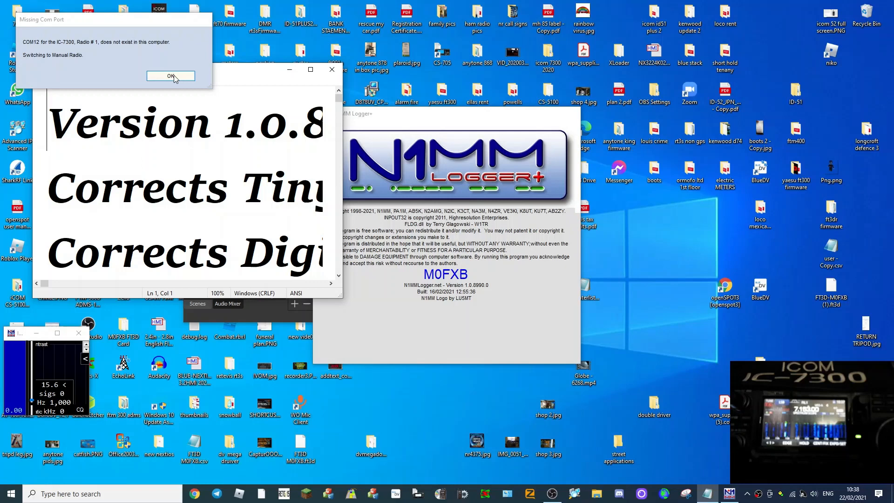
left_click(170, 76)
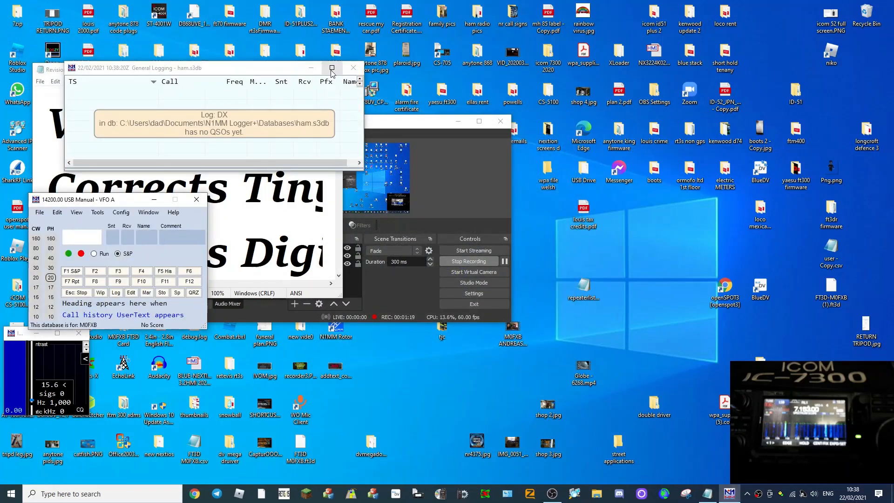
left_click(332, 68)
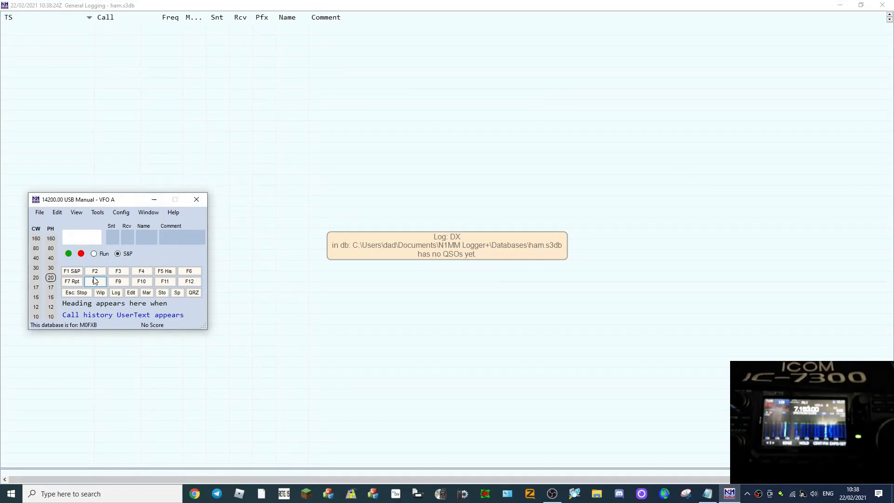
left_click(122, 212)
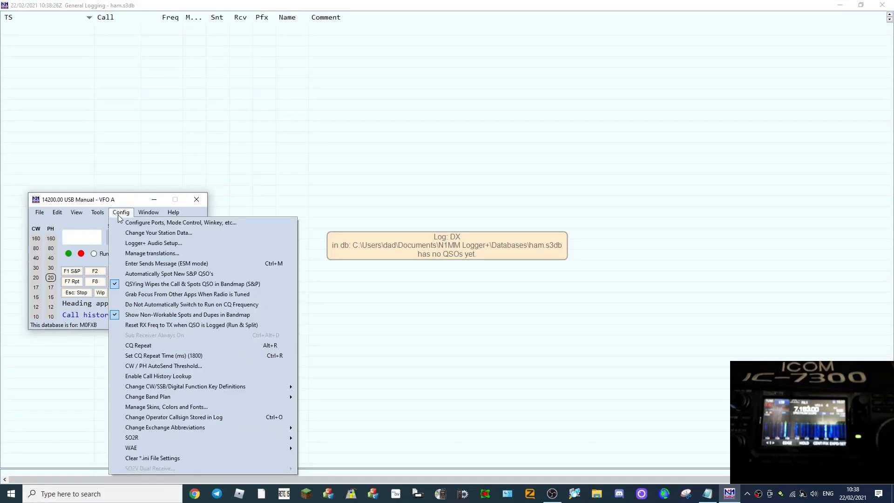
left_click(76, 212)
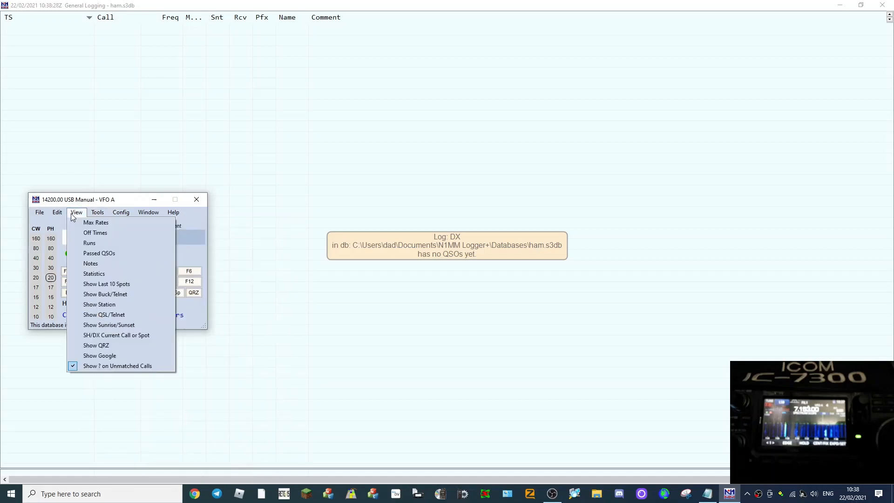
left_click(56, 212)
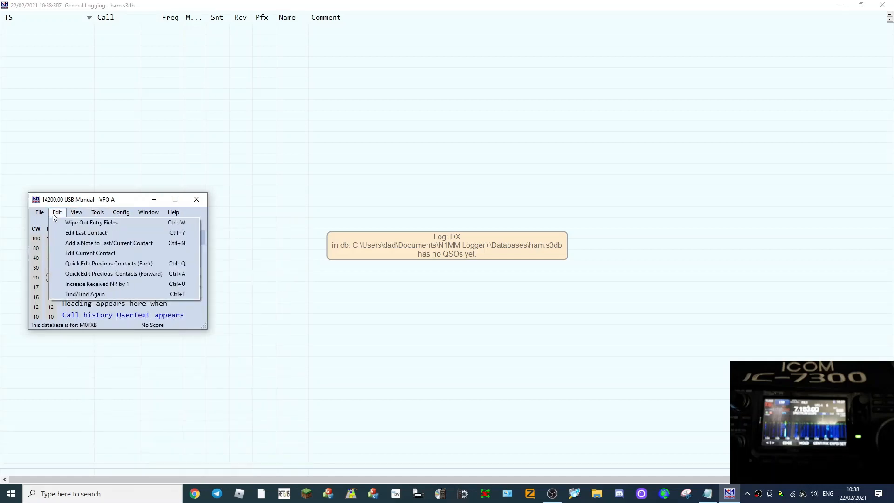
left_click(121, 212)
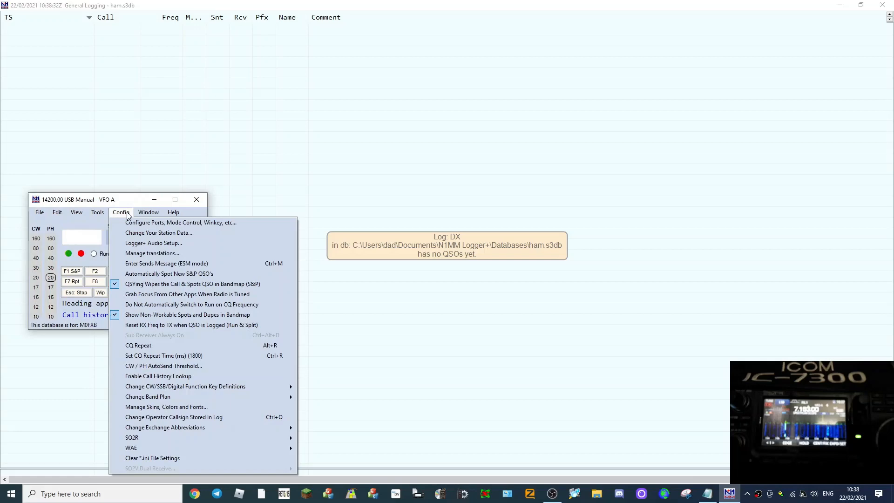
left_click(173, 212)
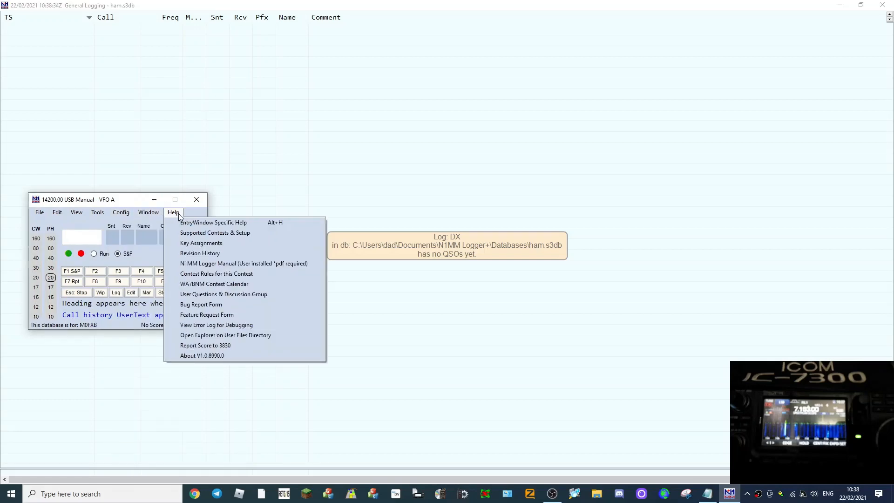
left_click(97, 212)
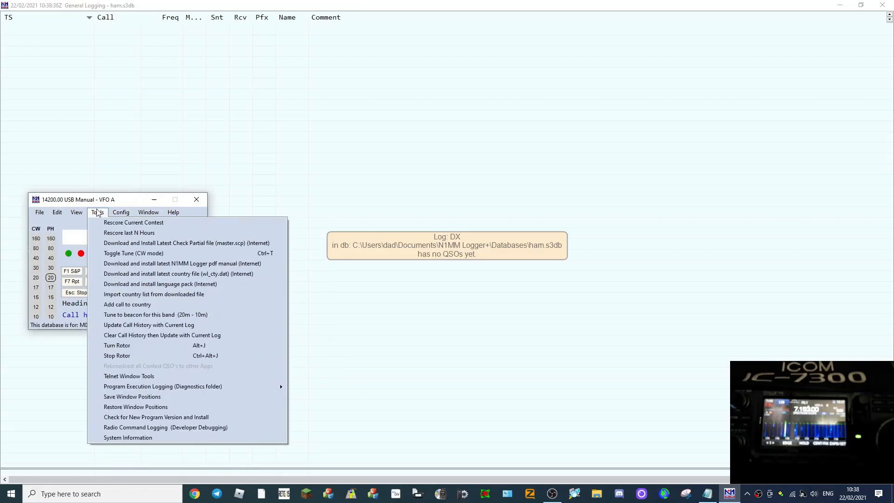
left_click(122, 212)
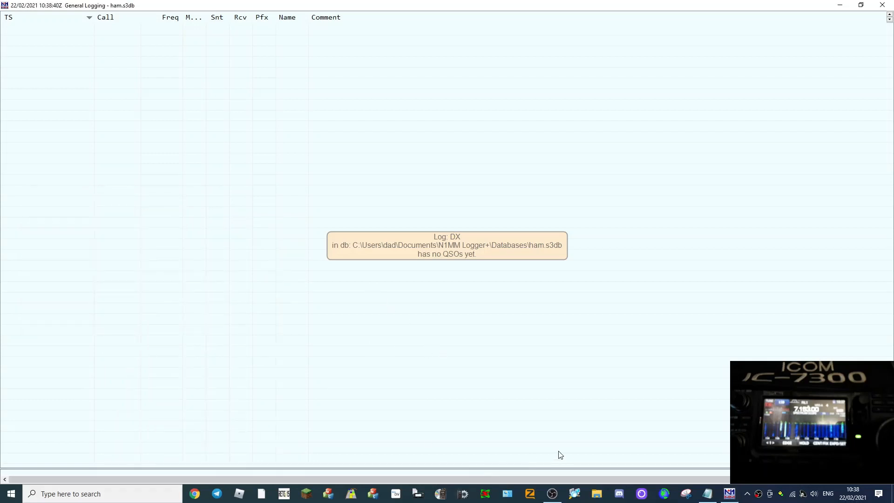
mouse_move(380, 272)
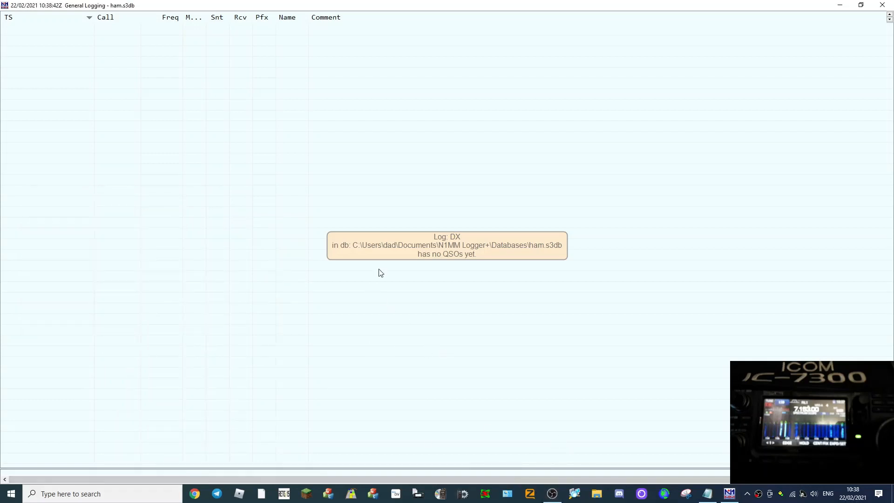
mouse_move(216, 26)
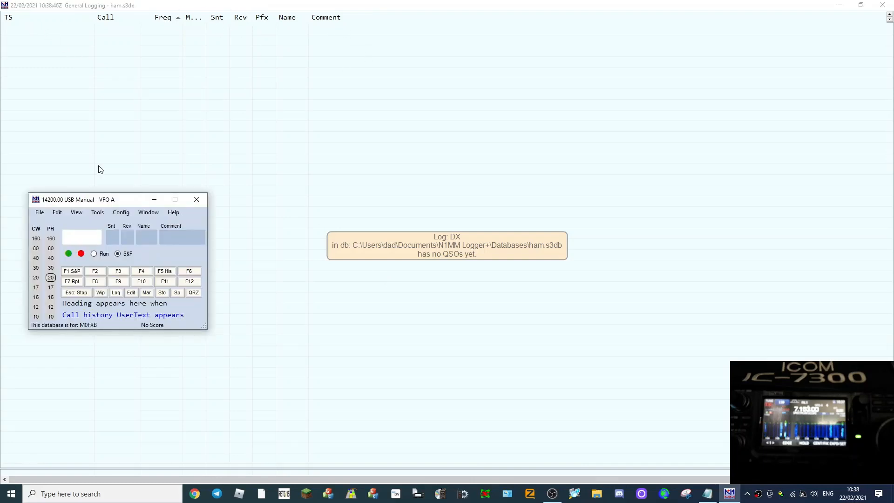
left_click(39, 213)
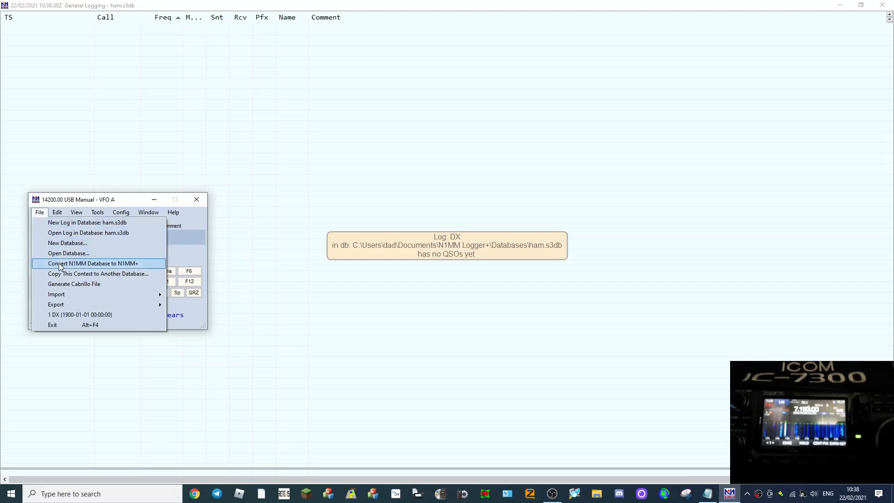
mouse_move(65, 315)
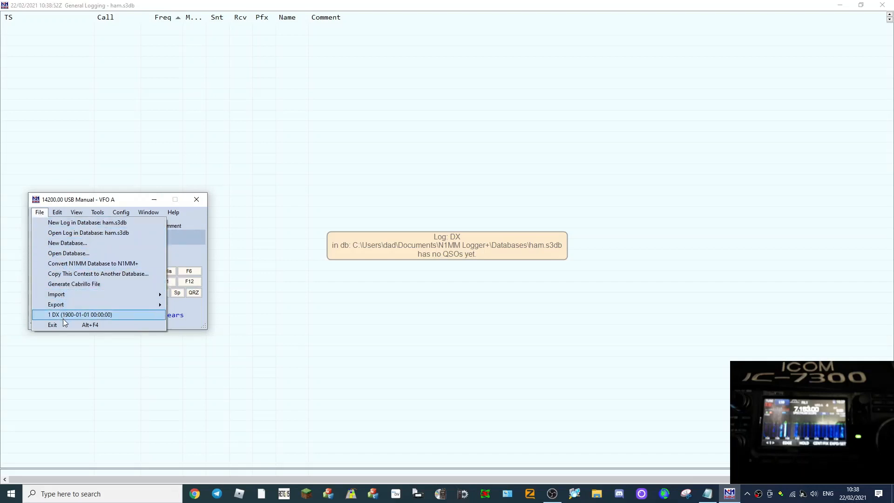
left_click(58, 212)
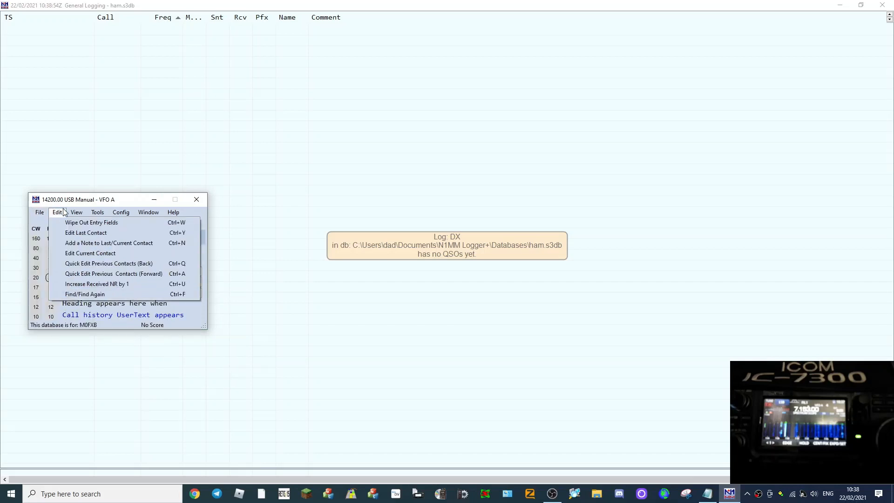
mouse_move(60, 215)
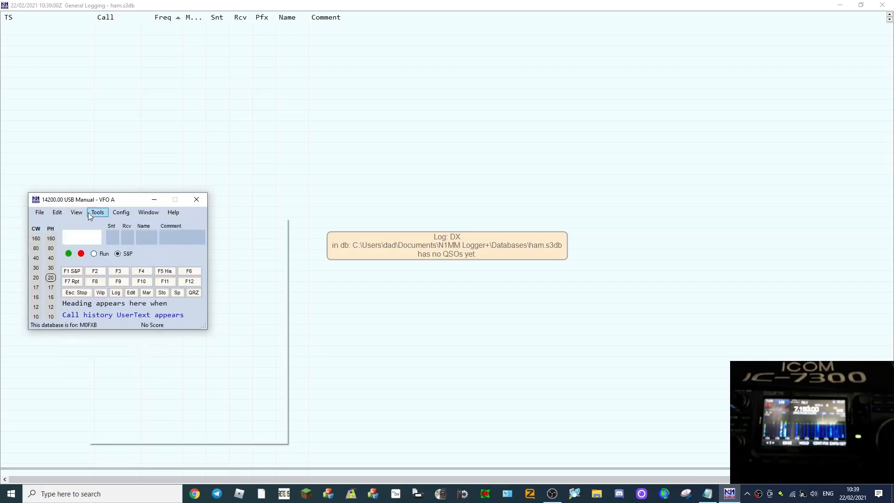
Browse the Tools and Config menus, then restore the General Logging window from maximized.
left_click(97, 213)
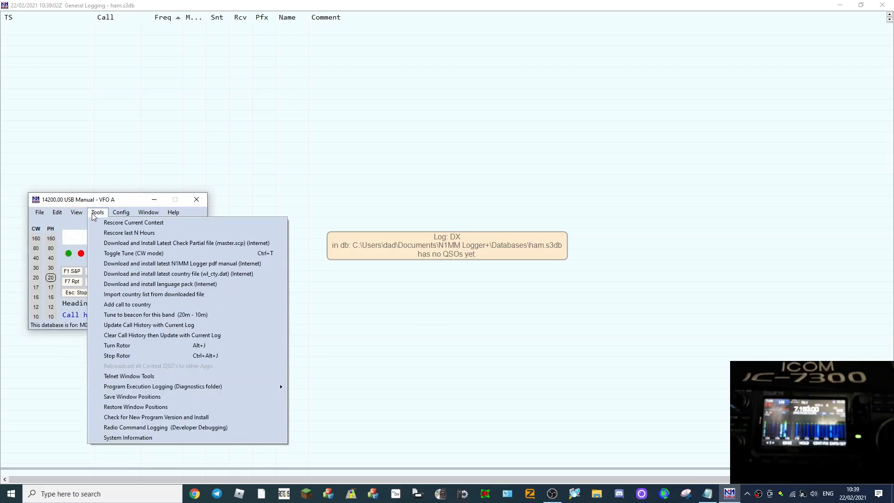
mouse_move(104, 216)
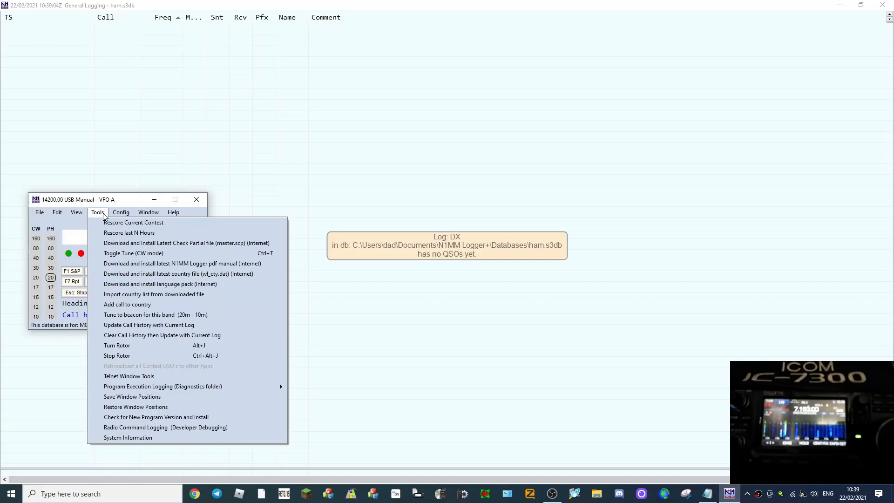
left_click(121, 213)
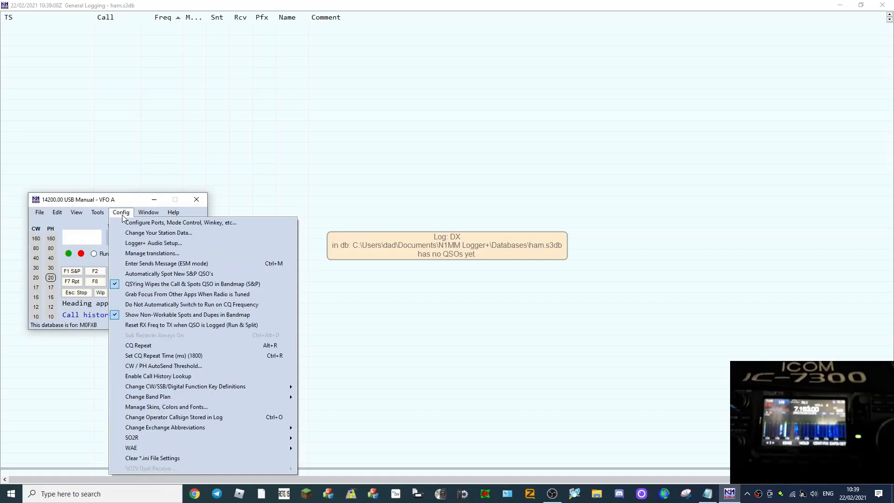
left_click(423, 129)
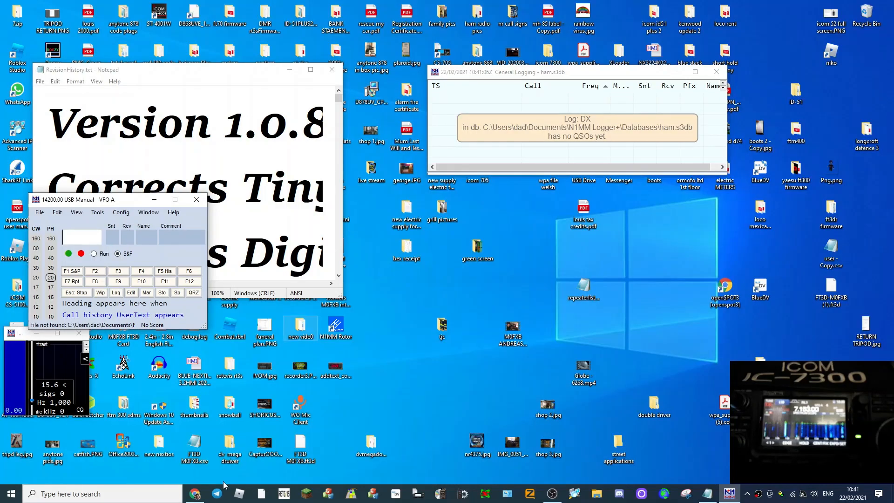
Bring up the Configurer's Hardware settings listing the IC-7300 on COM12.
left_click(555, 494)
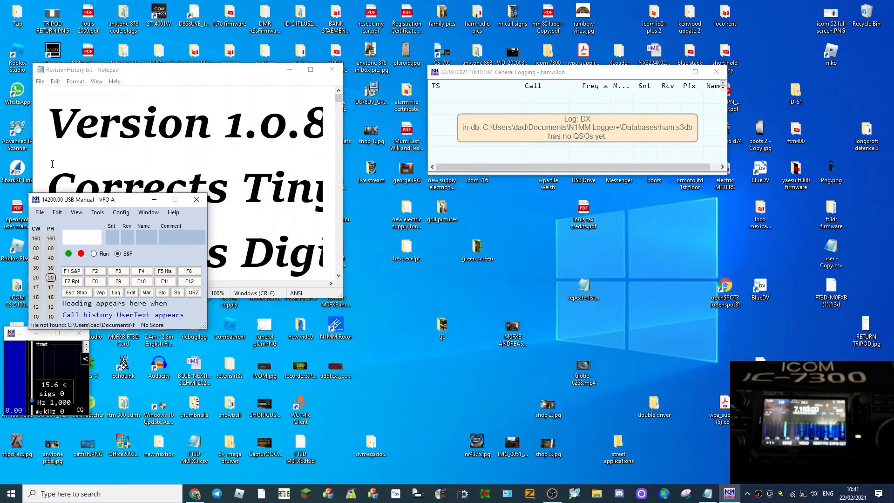
left_click(121, 212)
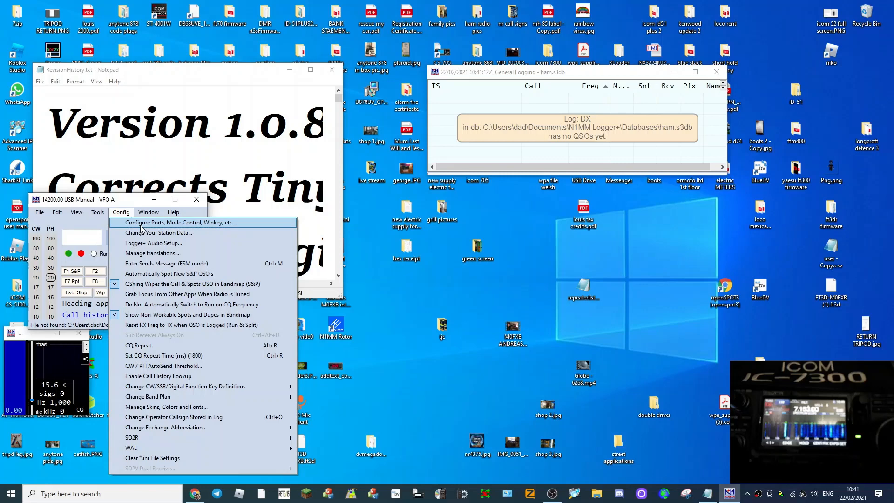
left_click(169, 222)
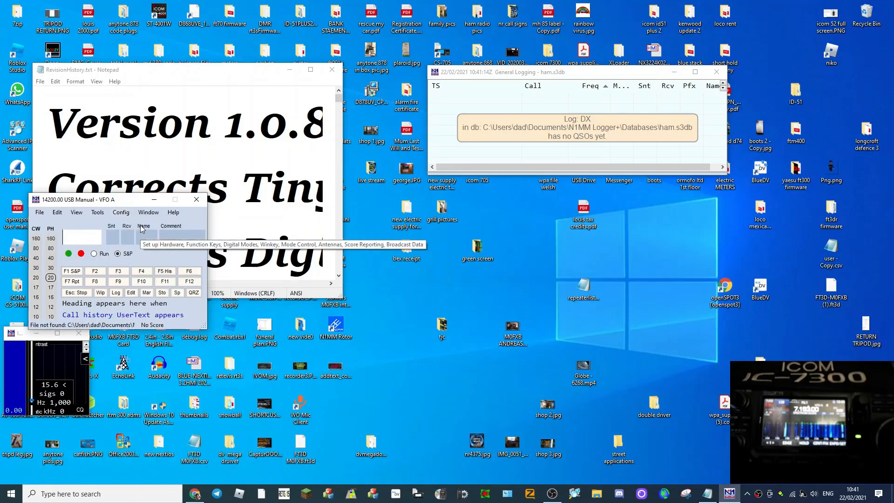
left_click(121, 212)
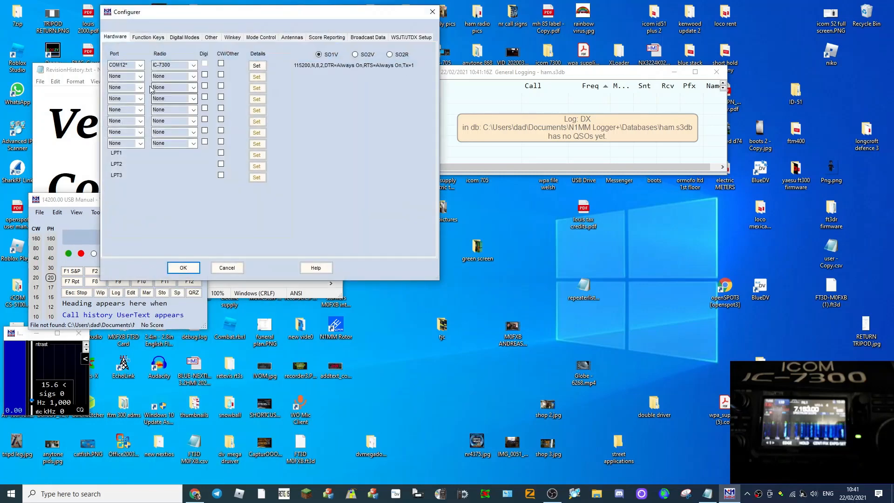
Assign COM4 to the IC-7300 radio and confirm the hardware settings.
left_click(140, 66)
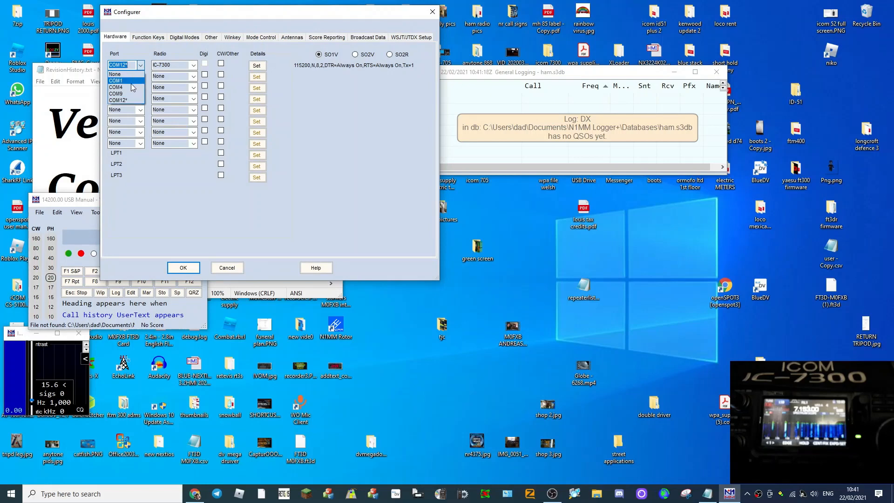
left_click(116, 88)
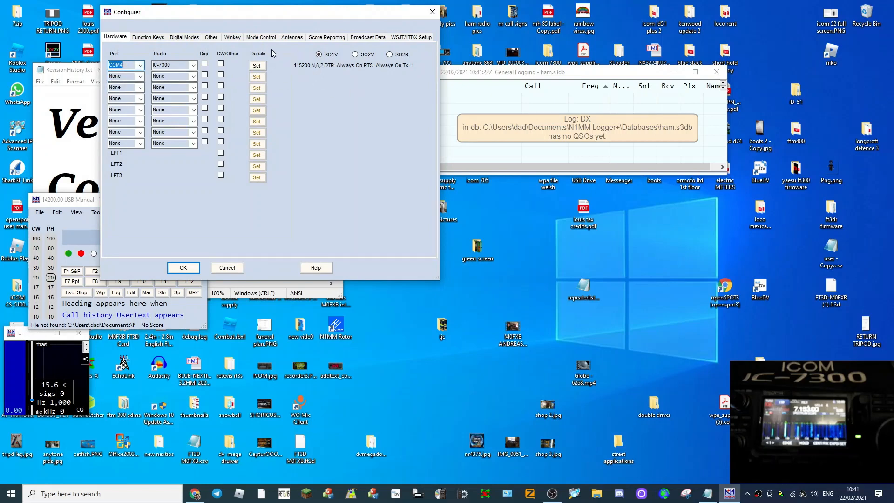
mouse_move(308, 76)
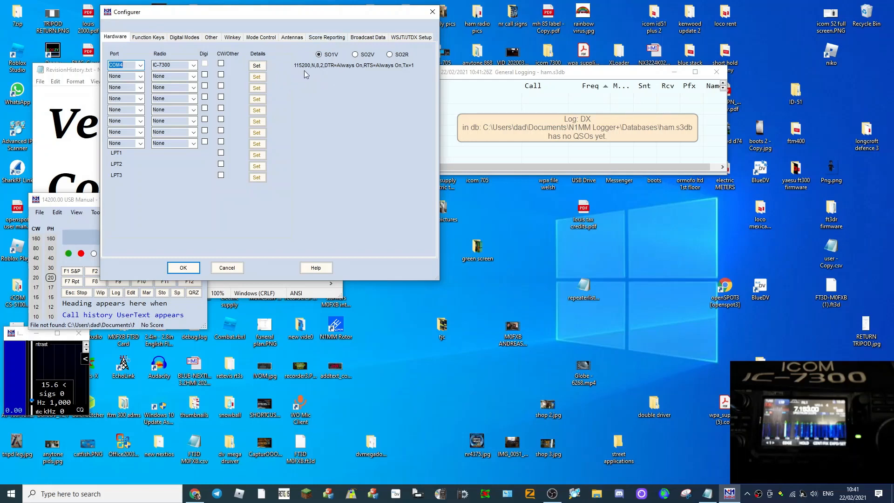
mouse_move(181, 255)
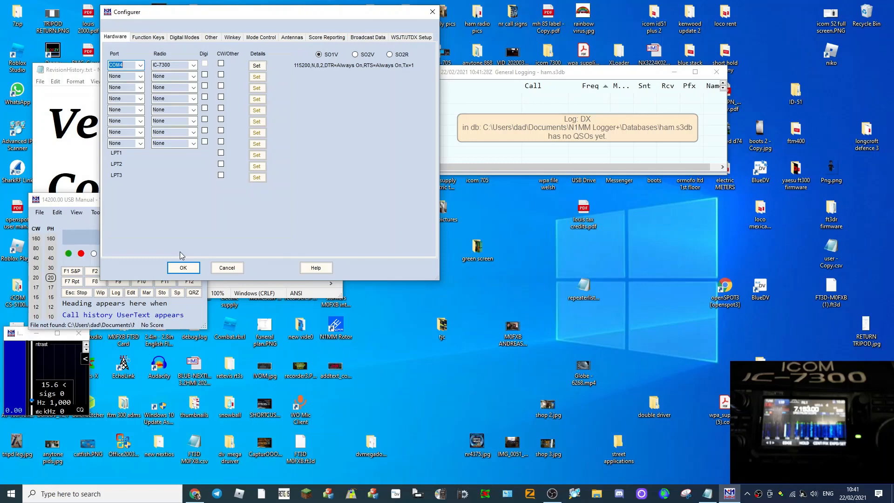
left_click(182, 268)
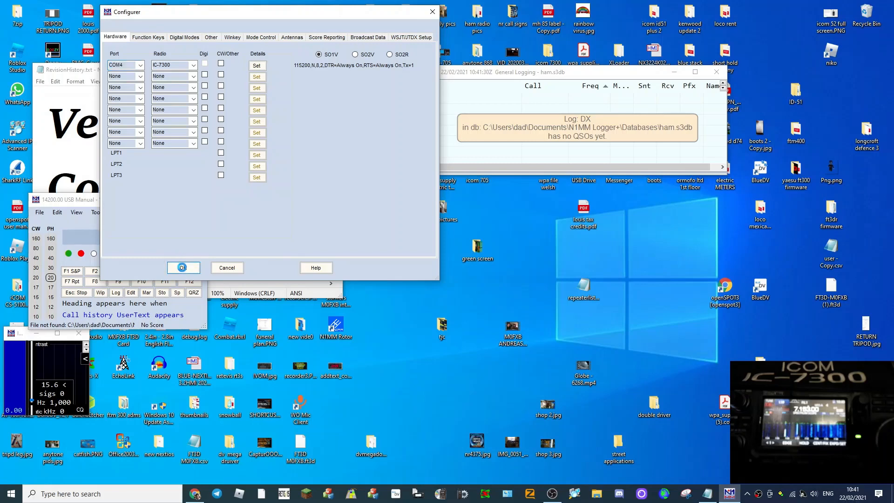
left_click(183, 268)
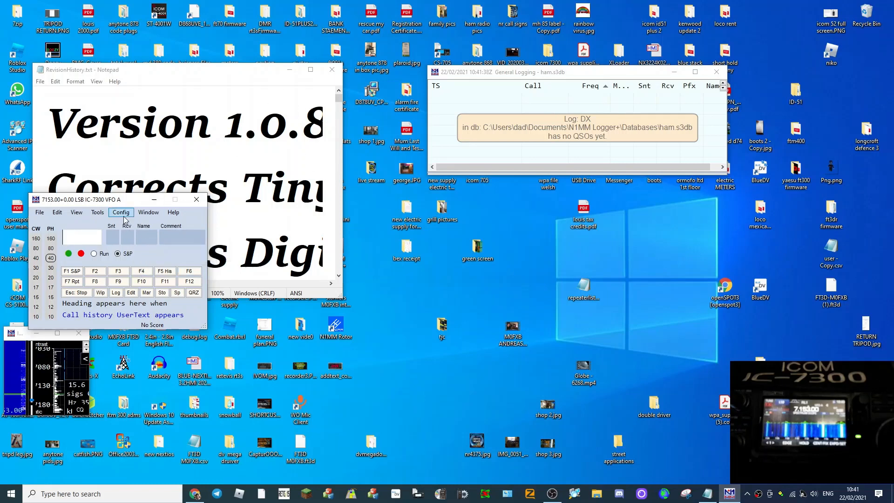
Show the Radio 1 IC-7300 spectrum display covering 7030–7180 kHz.
left_click(121, 212)
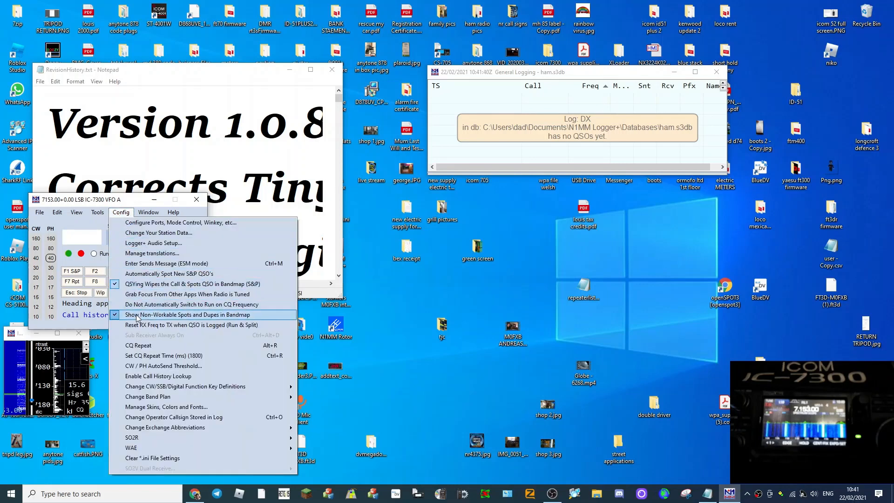
mouse_move(173, 427)
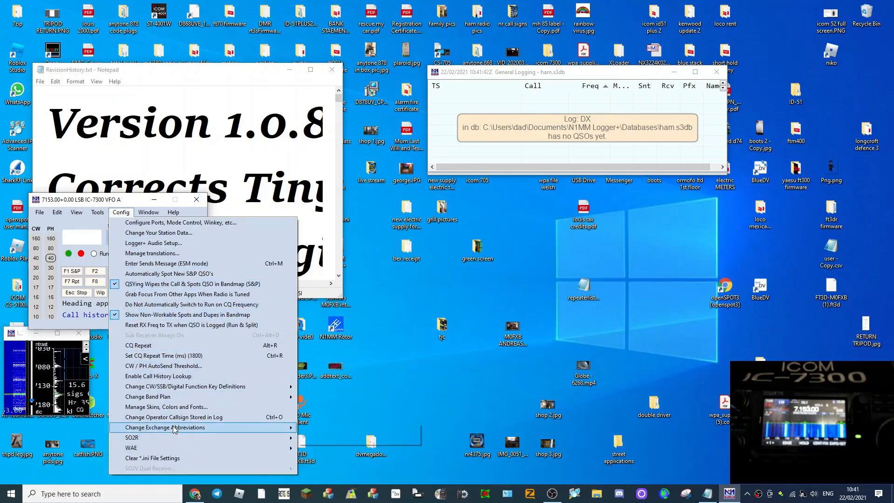
mouse_move(172, 427)
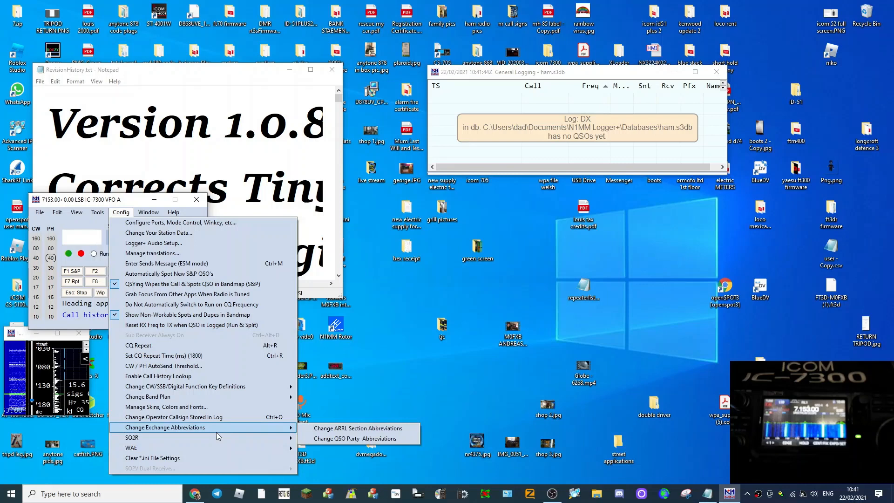
mouse_move(167, 356)
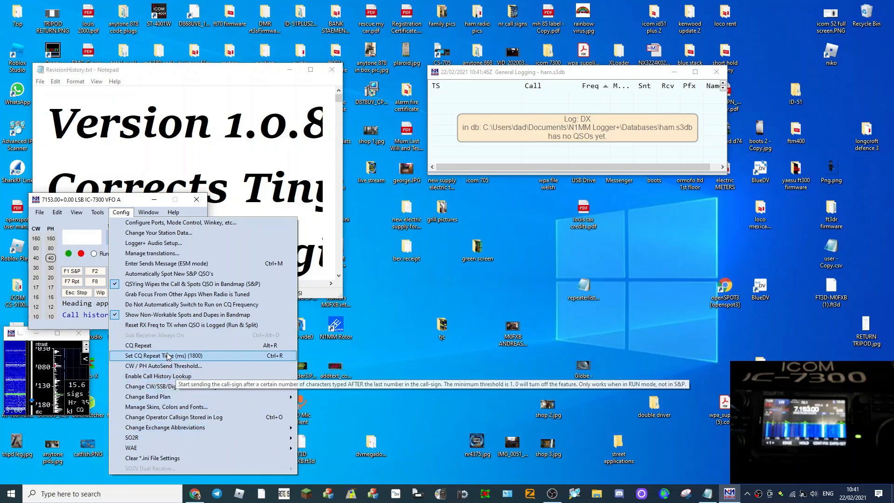
left_click(148, 213)
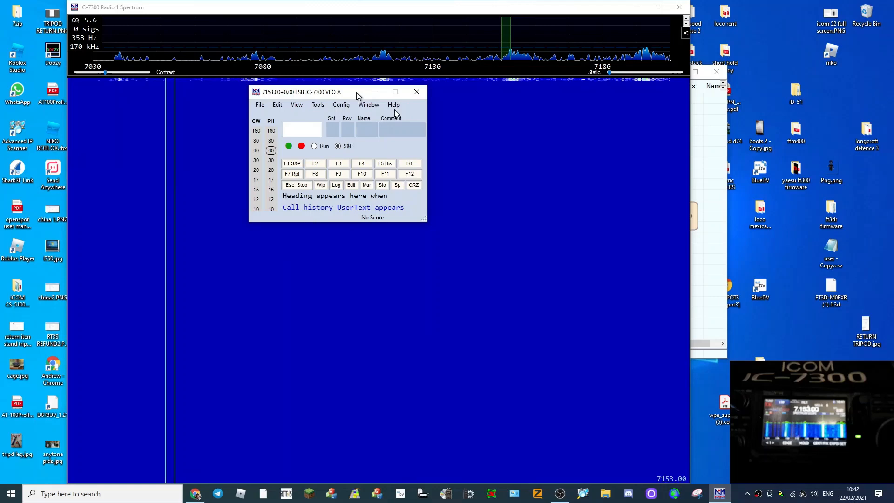
Move the entry window aside, enlarge the spectrum trace, and tune to 7082 kHz LSB.
left_click_drag(357, 91, 792, 246)
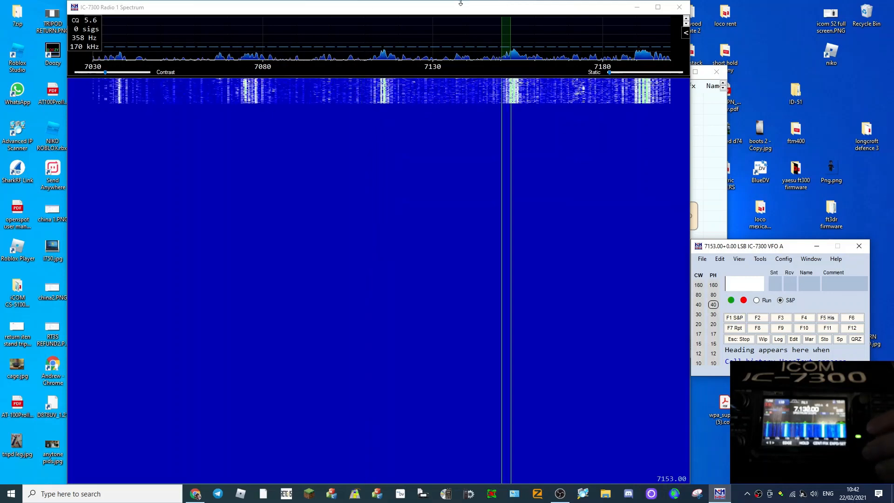
left_click(387, 88)
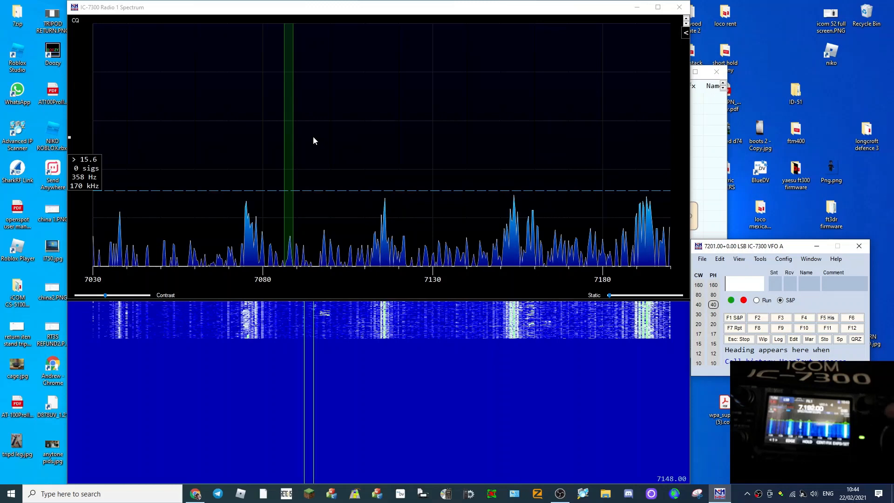
left_click(379, 155)
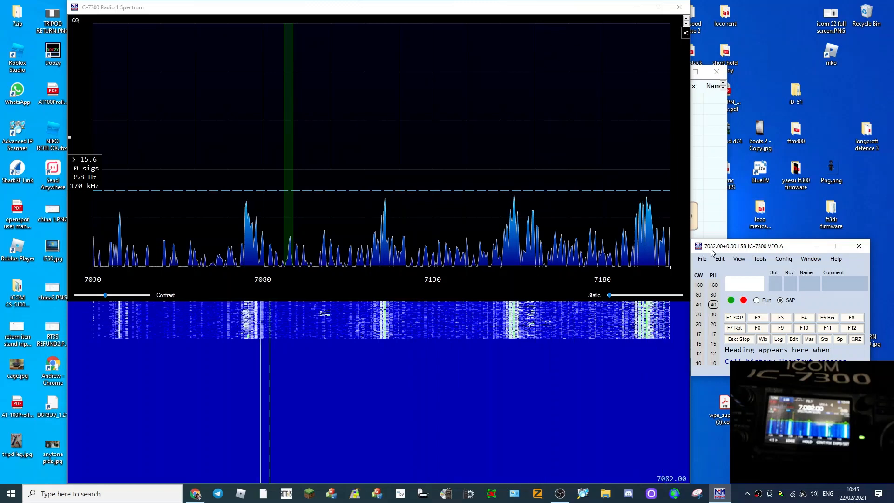
Exit the logger via File > Exit, confirm, and relaunch it from the taskbar search.
left_click(703, 259)
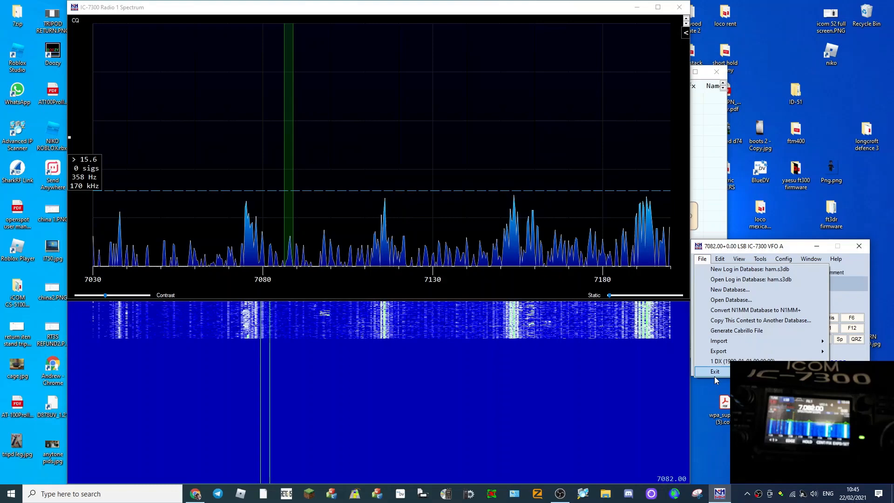
left_click(716, 371)
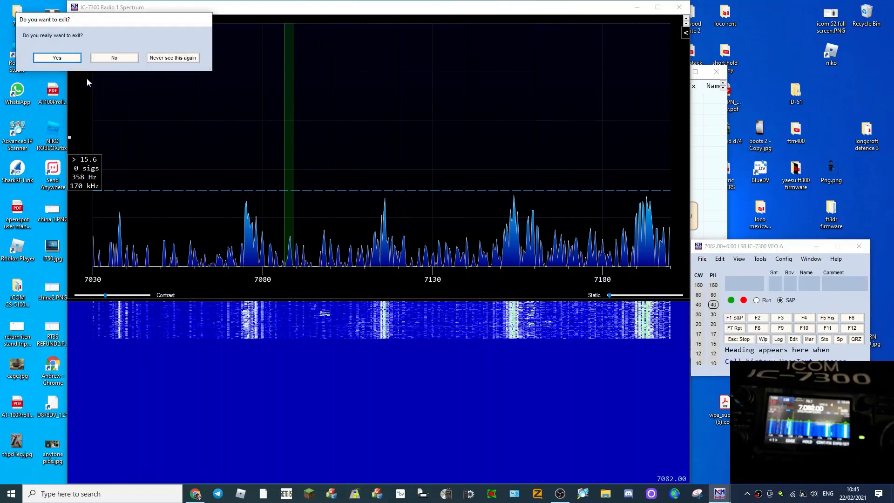
left_click(58, 58)
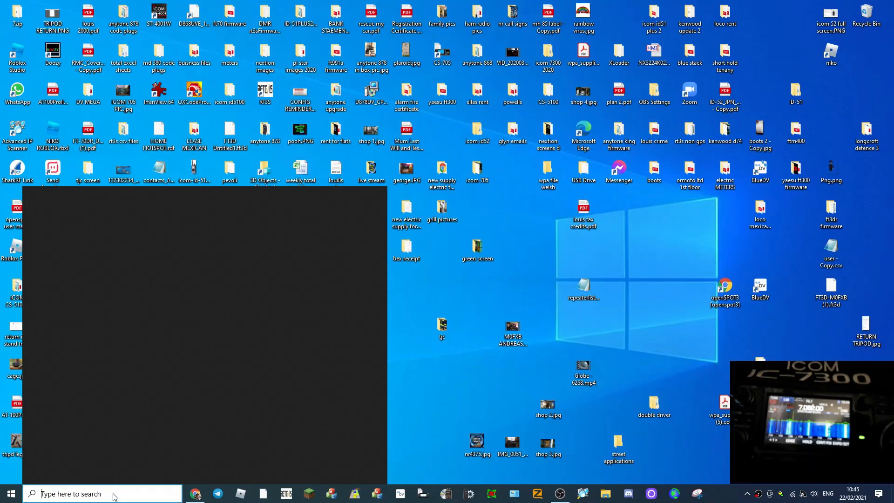
left_click(6, 494)
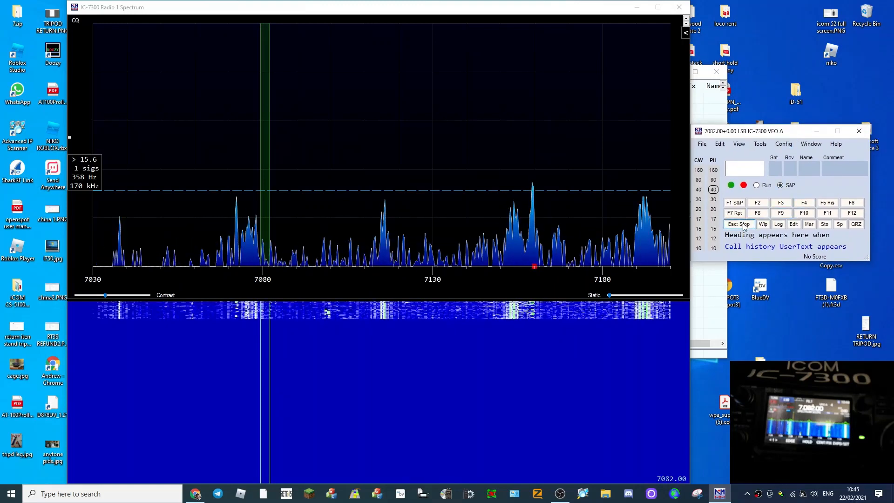
left_click(760, 144)
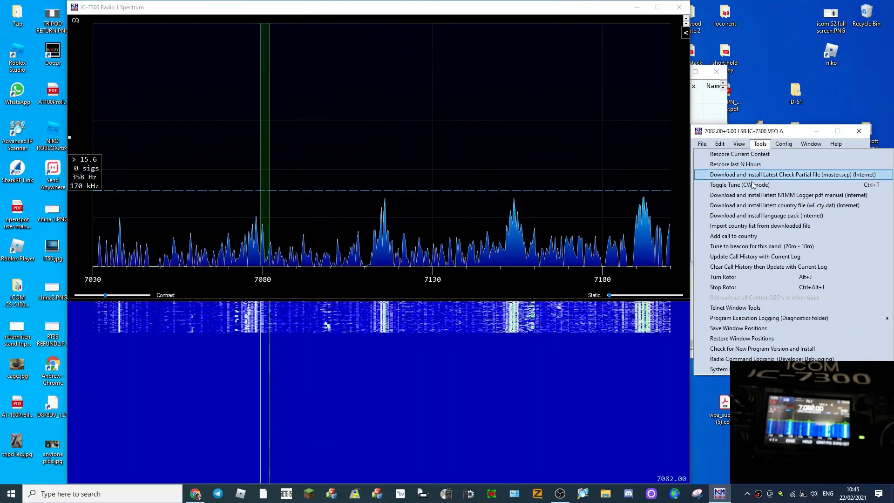
left_click(703, 143)
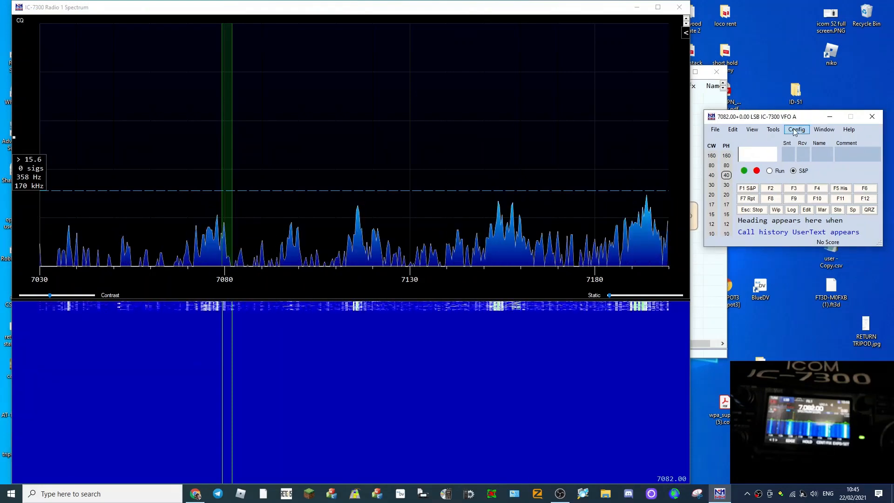
left_click(797, 129)
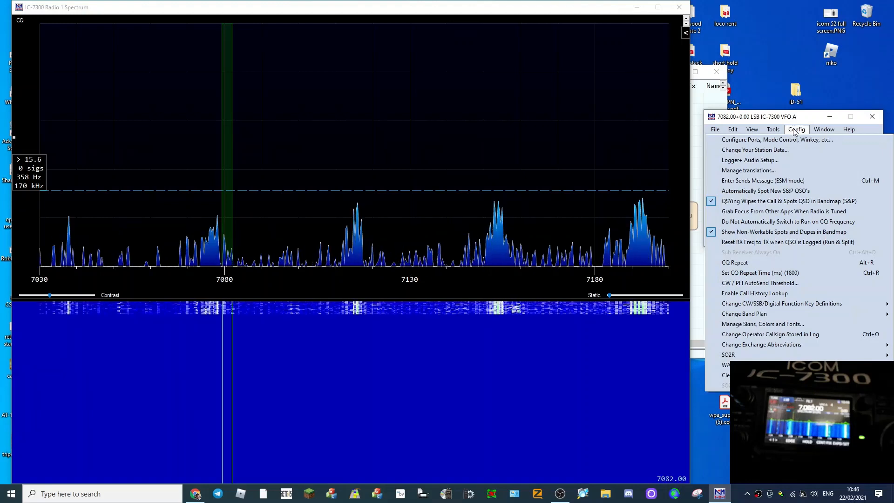
left_click(825, 130)
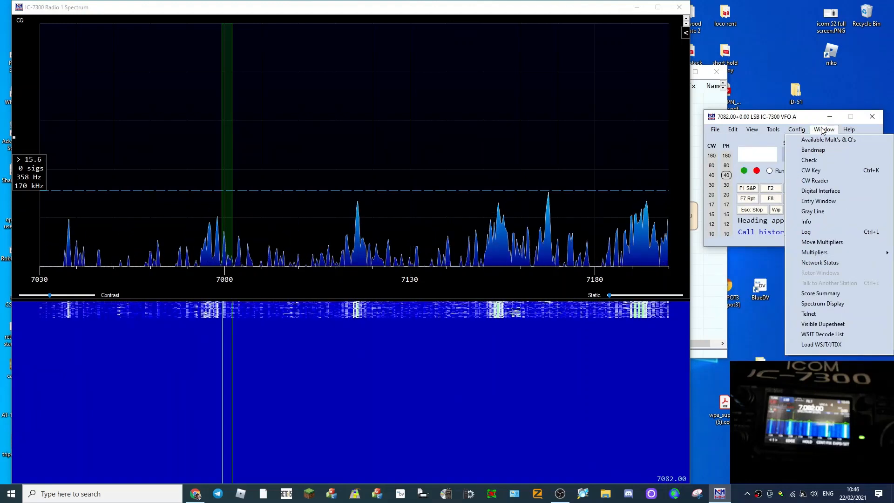
left_click(848, 129)
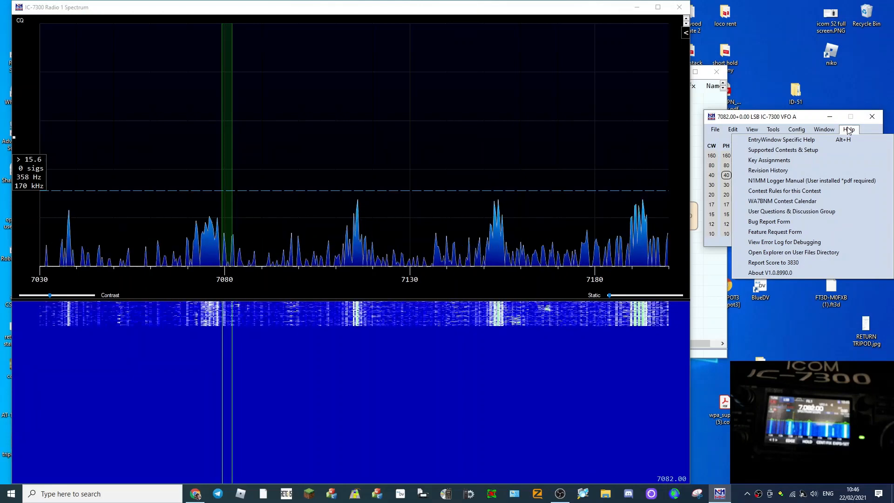
left_click(716, 128)
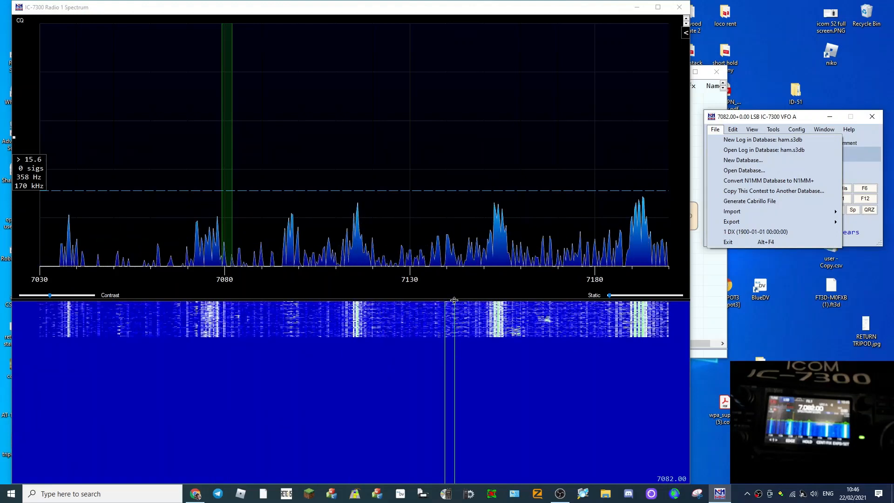
left_click(796, 129)
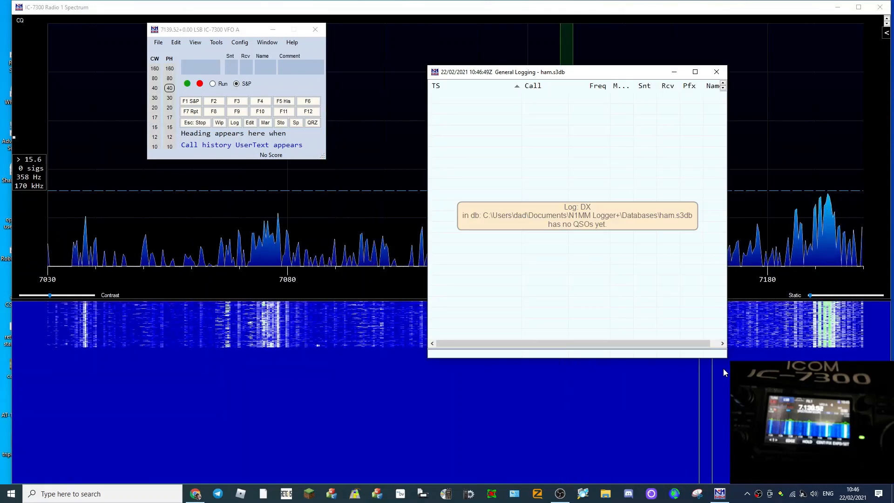
Bring the IC-7300 spectrum display to the front to widen it across the screen.
left_click(716, 71)
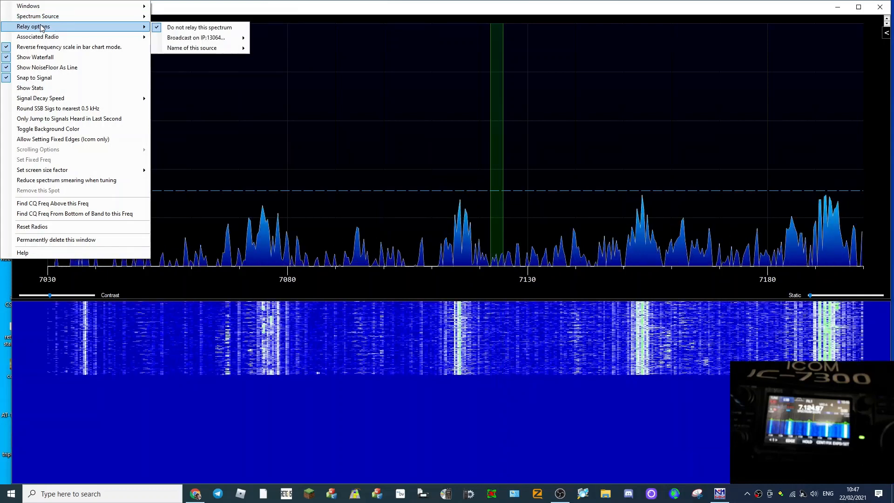
mouse_move(86, 243)
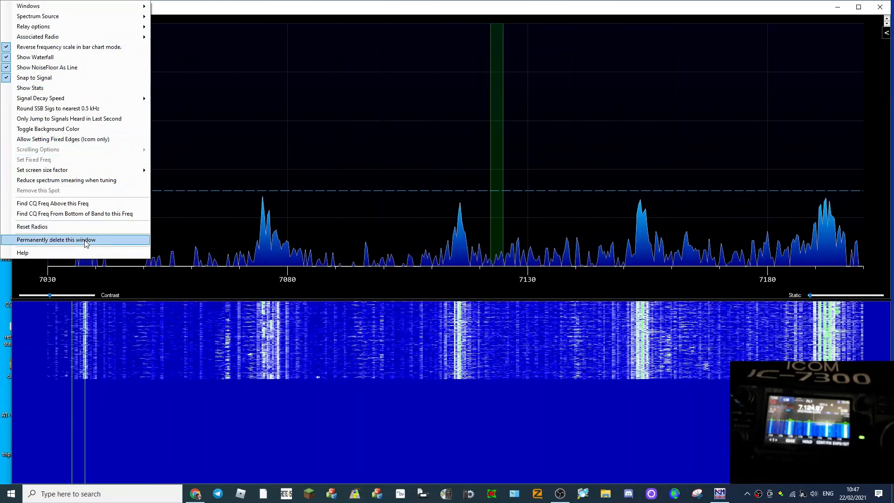